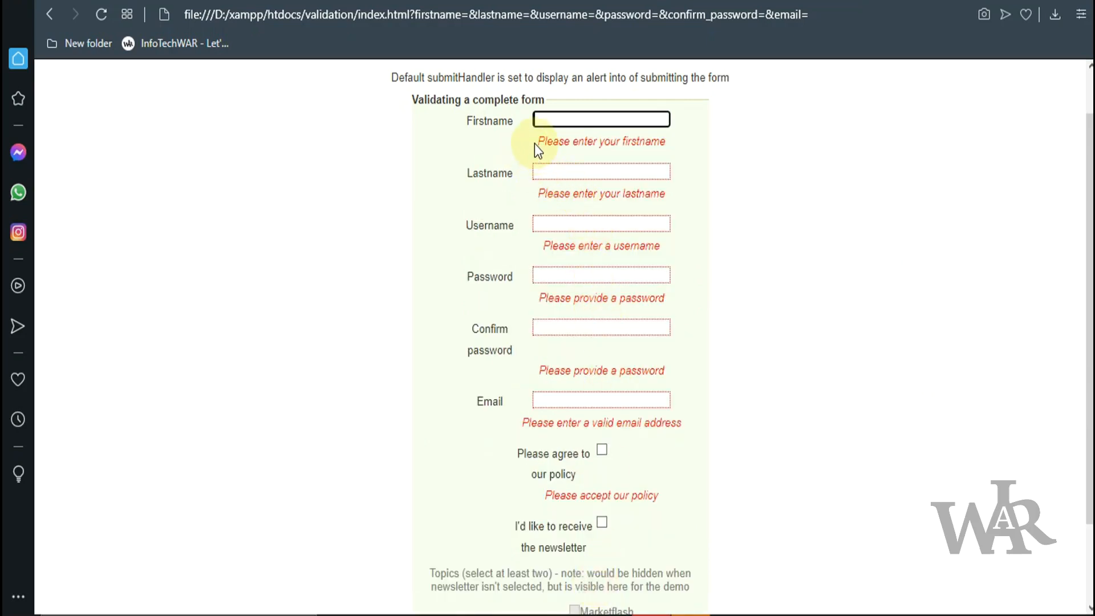
Step: Highlight the firstname and password error messages under the empty signup fields
double_click(602, 142)
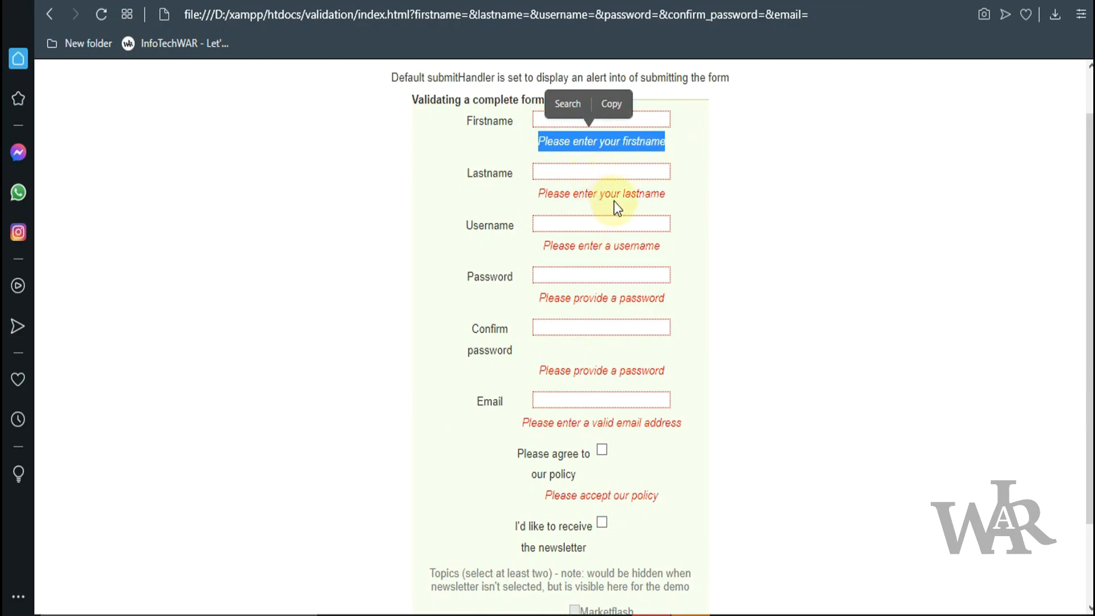
double_click(639, 247)
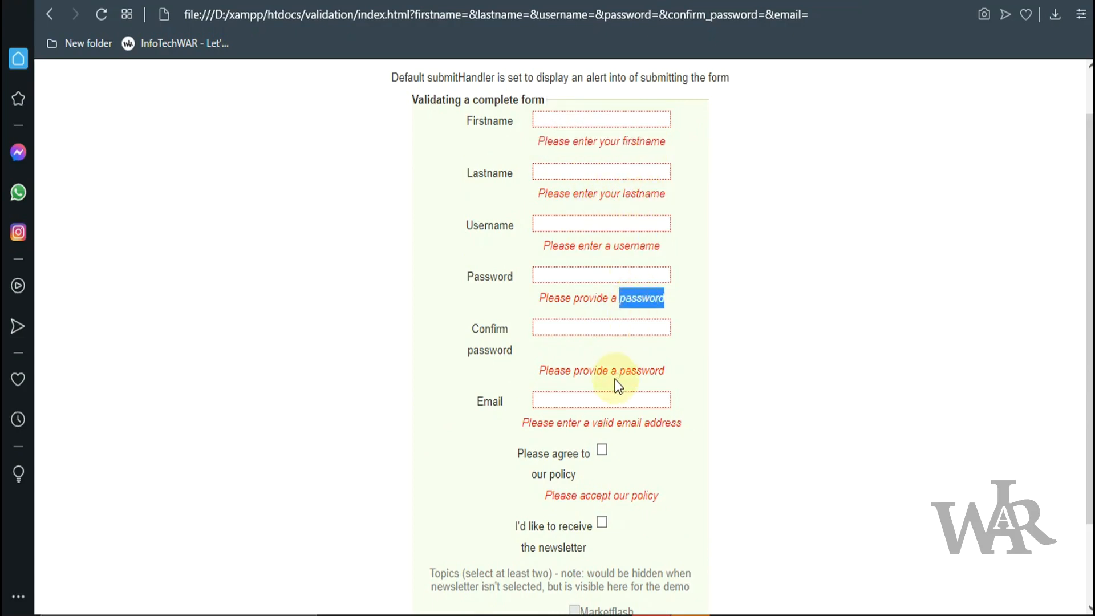
mouse_move(707, 380)
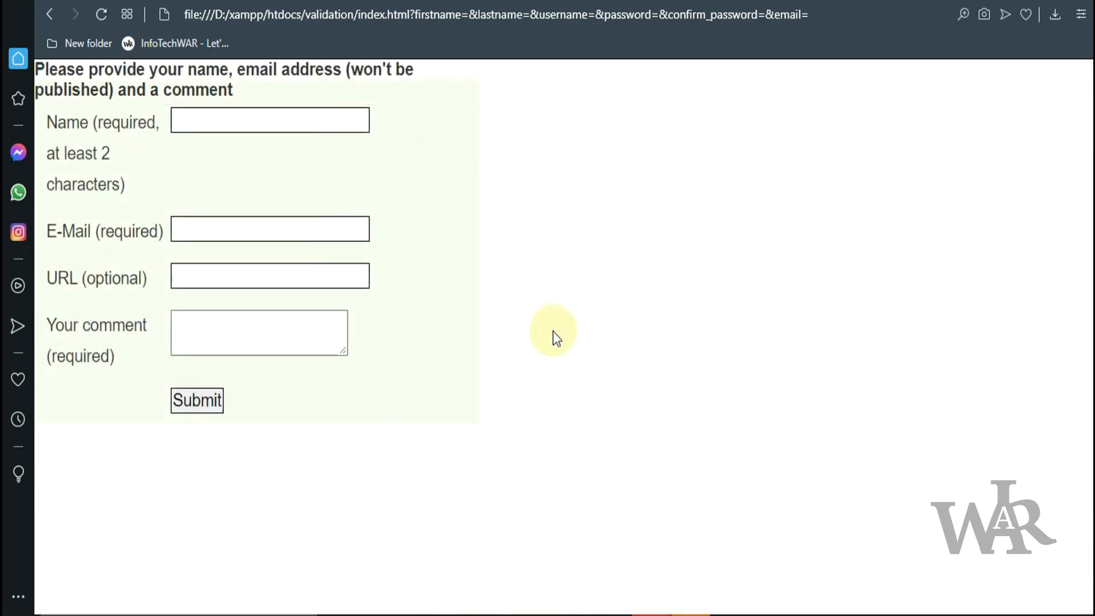
click(196, 400)
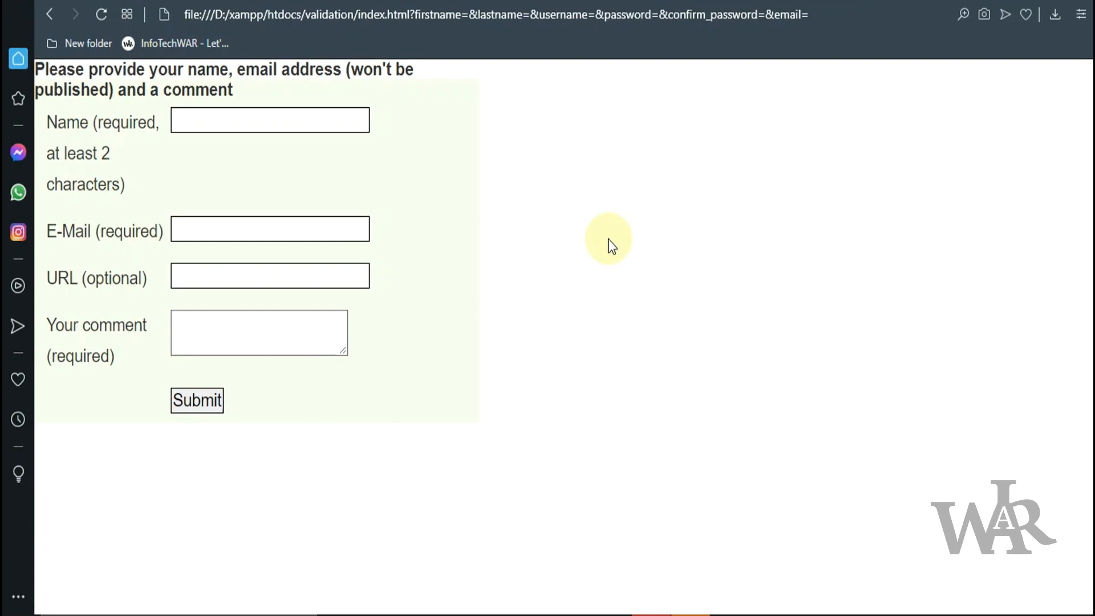
mouse_move(581, 235)
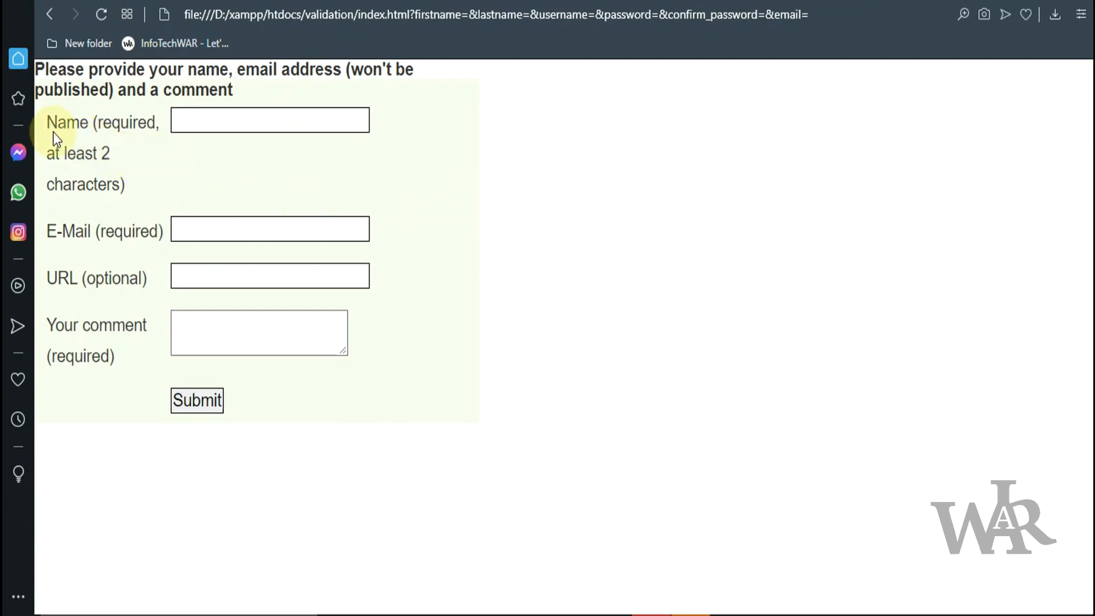
mouse_move(61, 297)
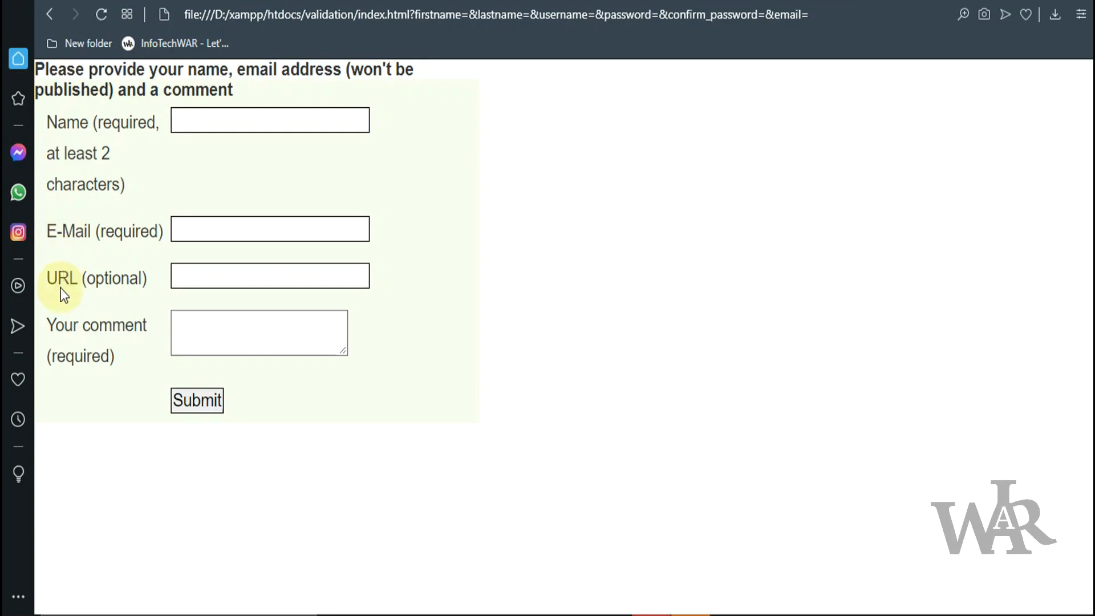
click(257, 333)
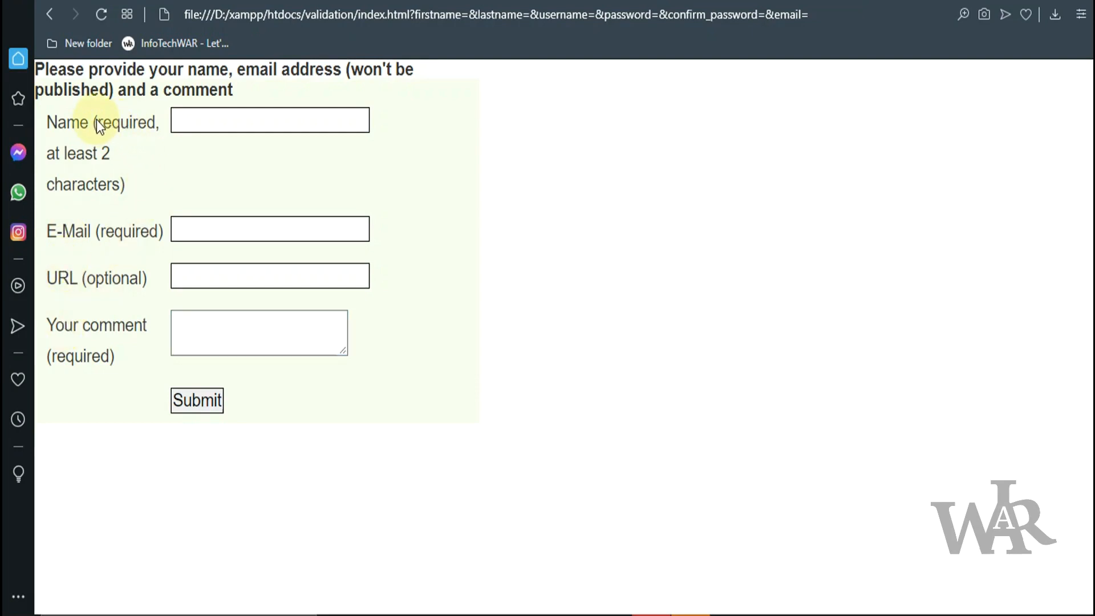
double_click(127, 123)
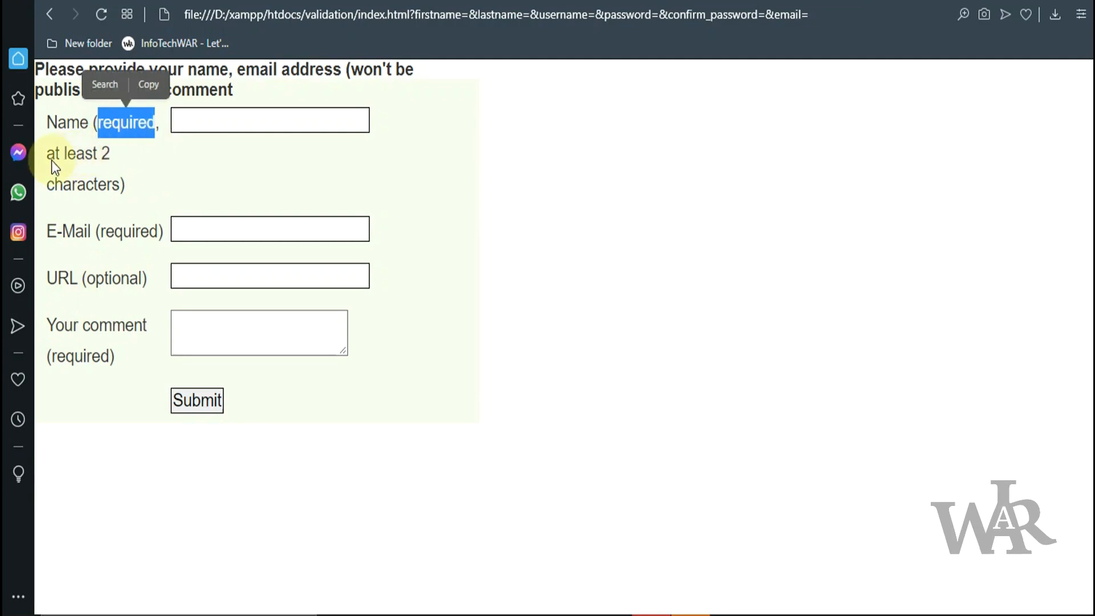
drag(126, 122, 112, 192)
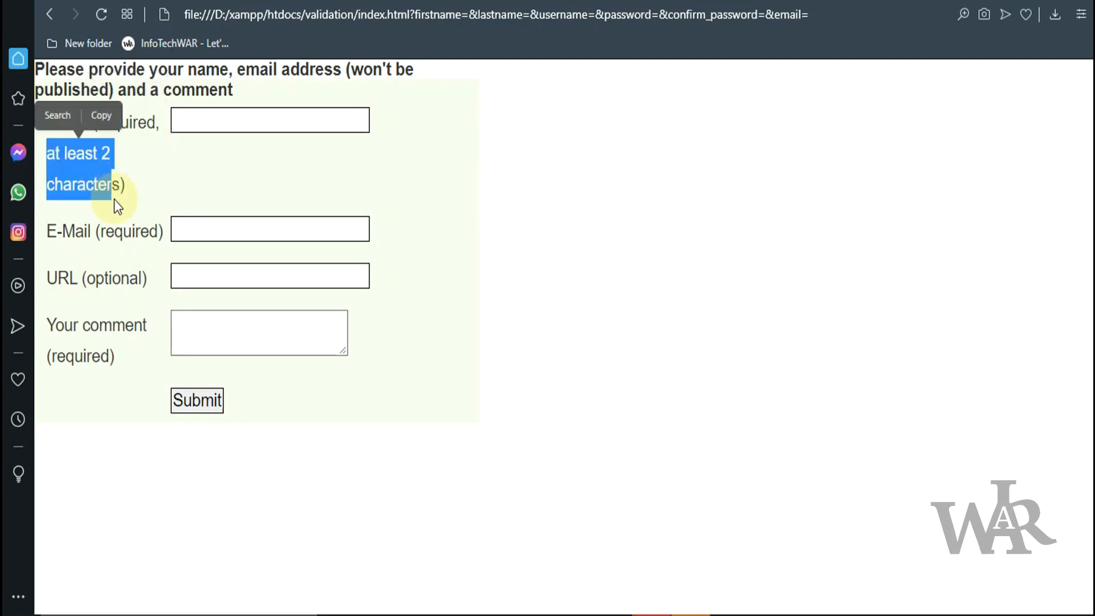
double_click(130, 230)
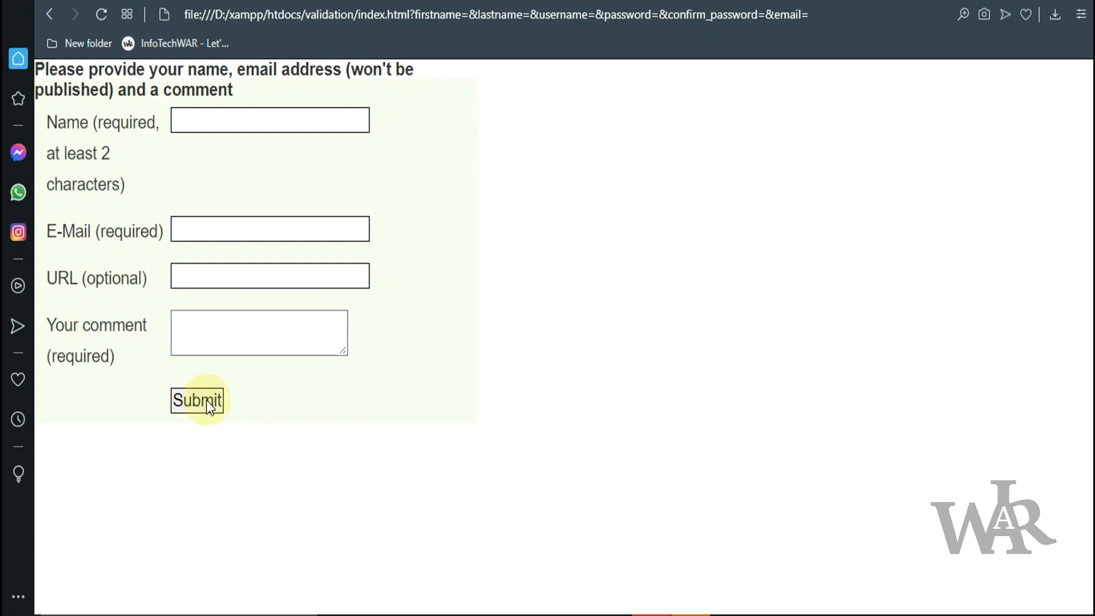
mouse_move(552, 337)
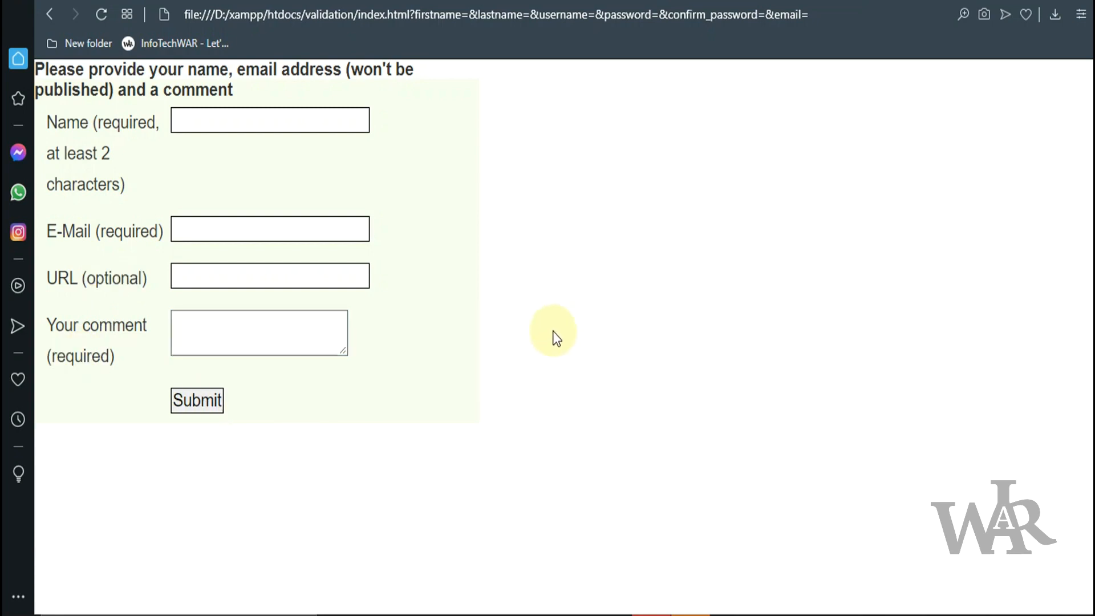
click(196, 400)
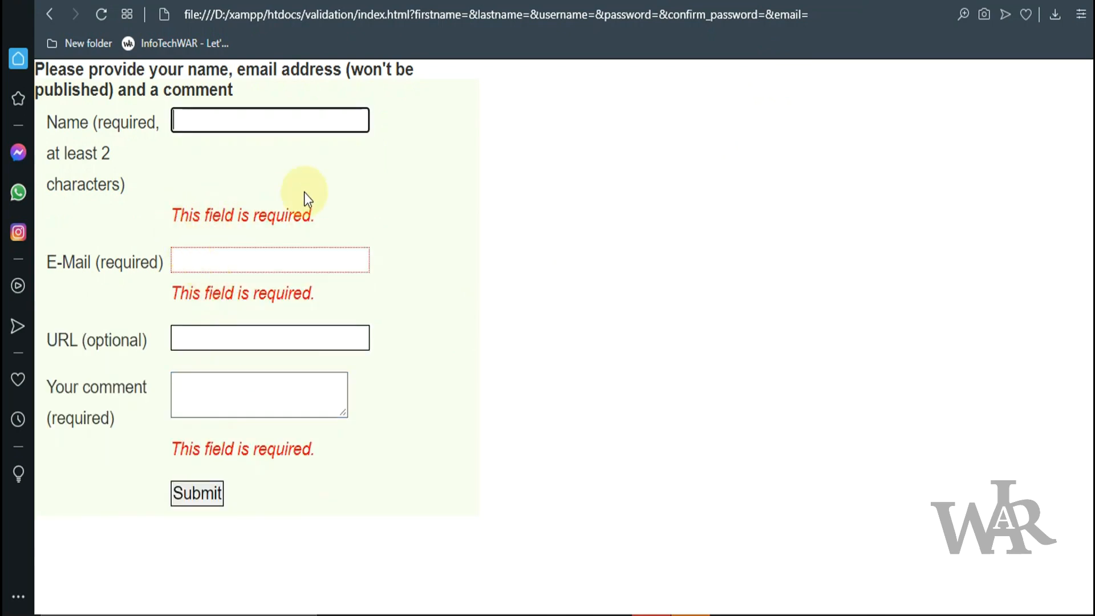
click(259, 394)
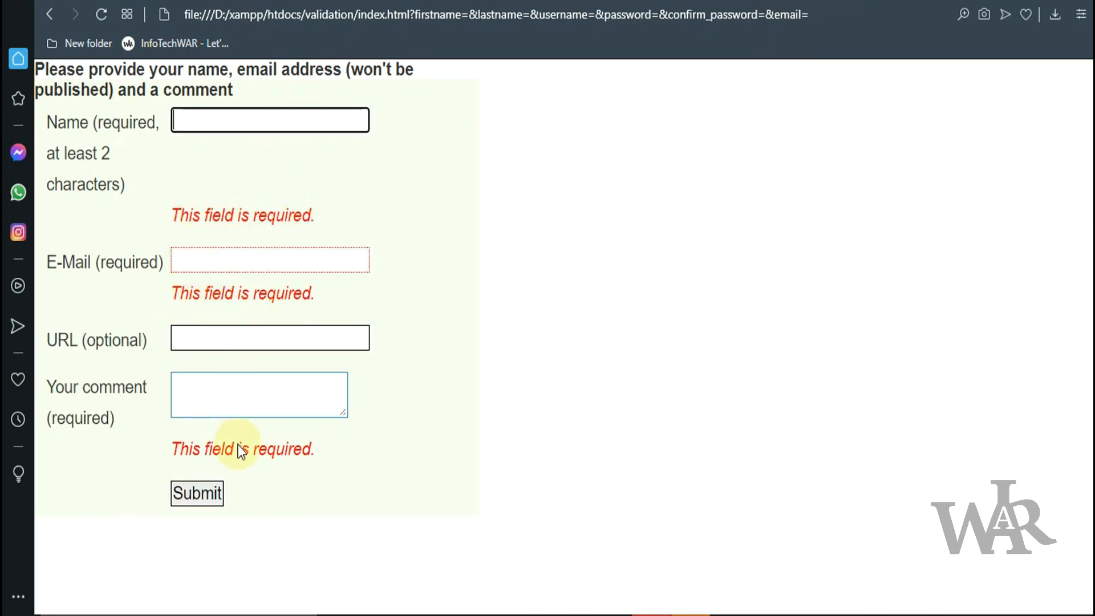
mouse_move(276, 473)
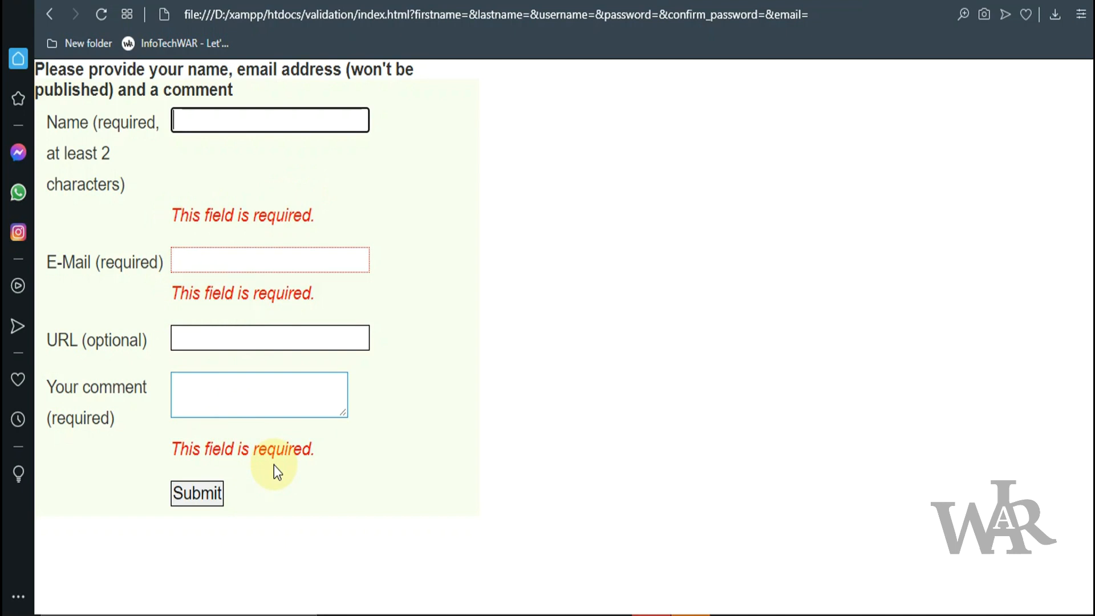
text(admin)
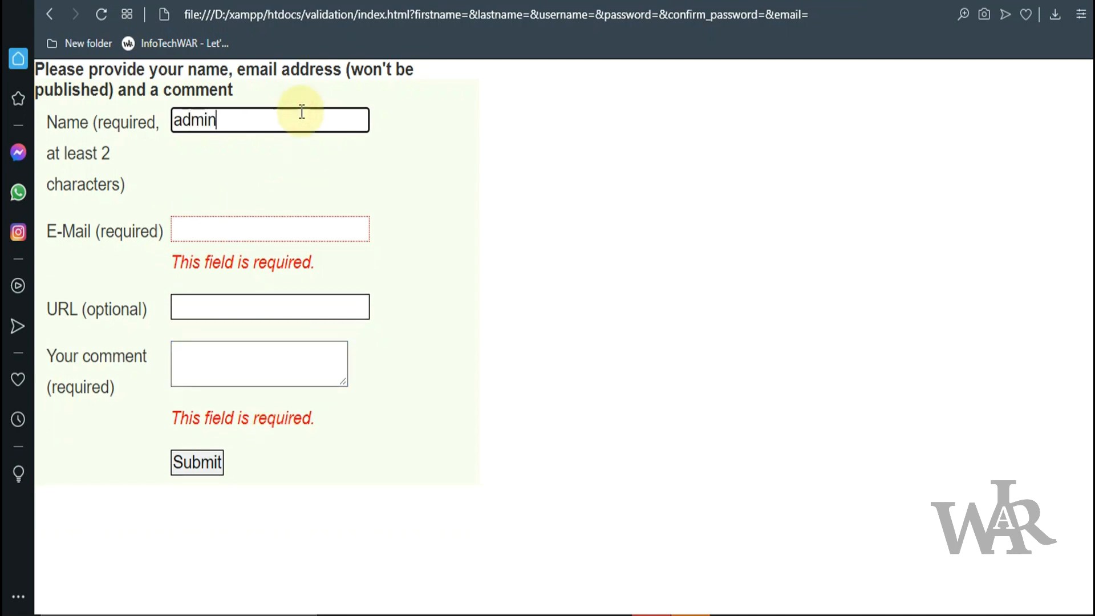
text(admin@gmail.)
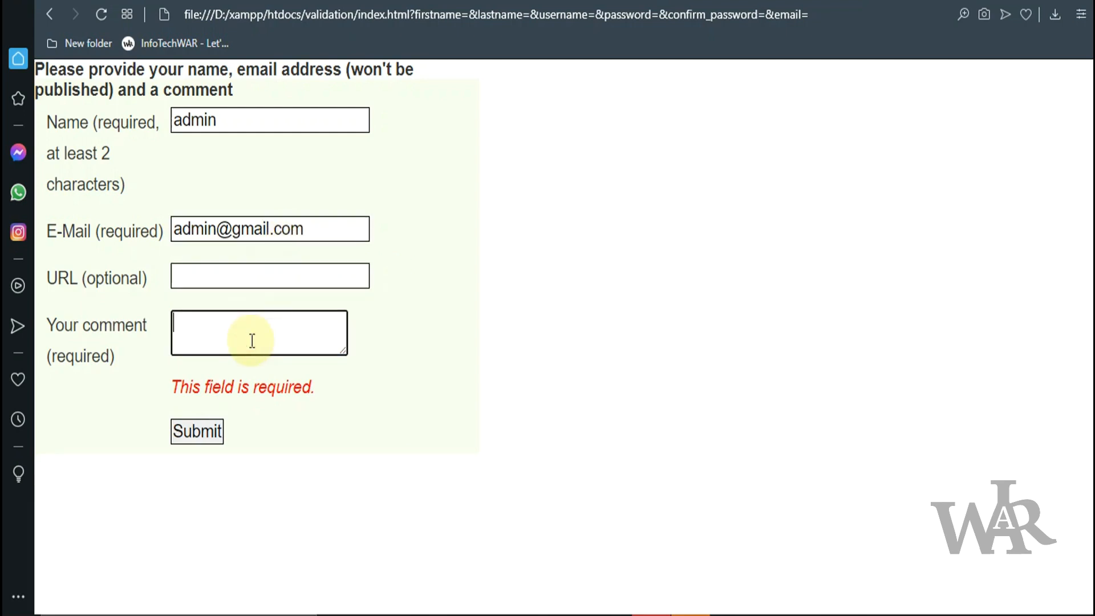
text(comment here)
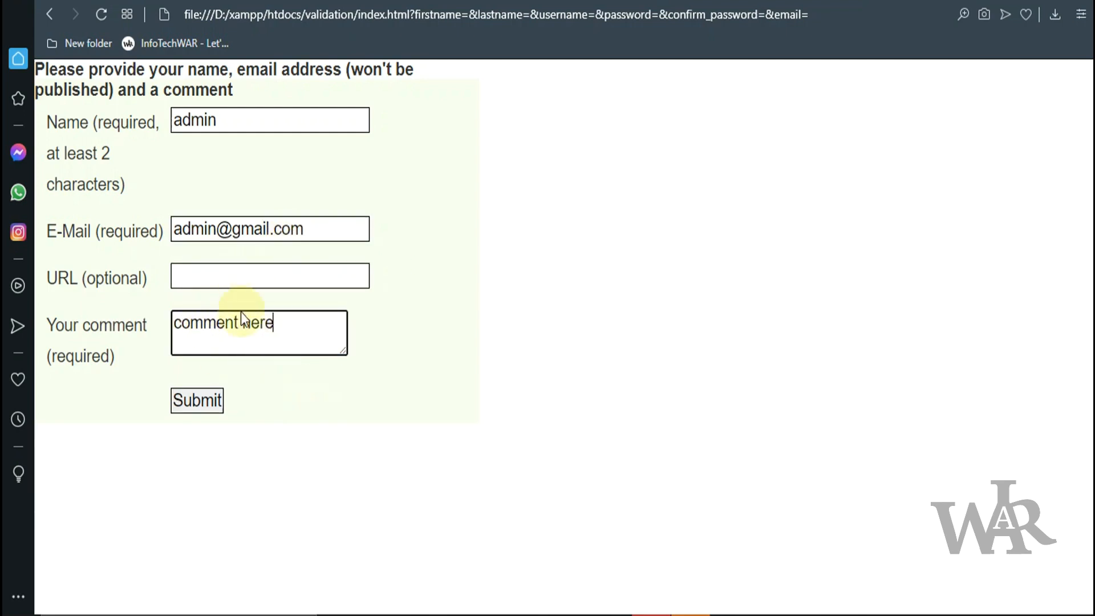
click(196, 400)
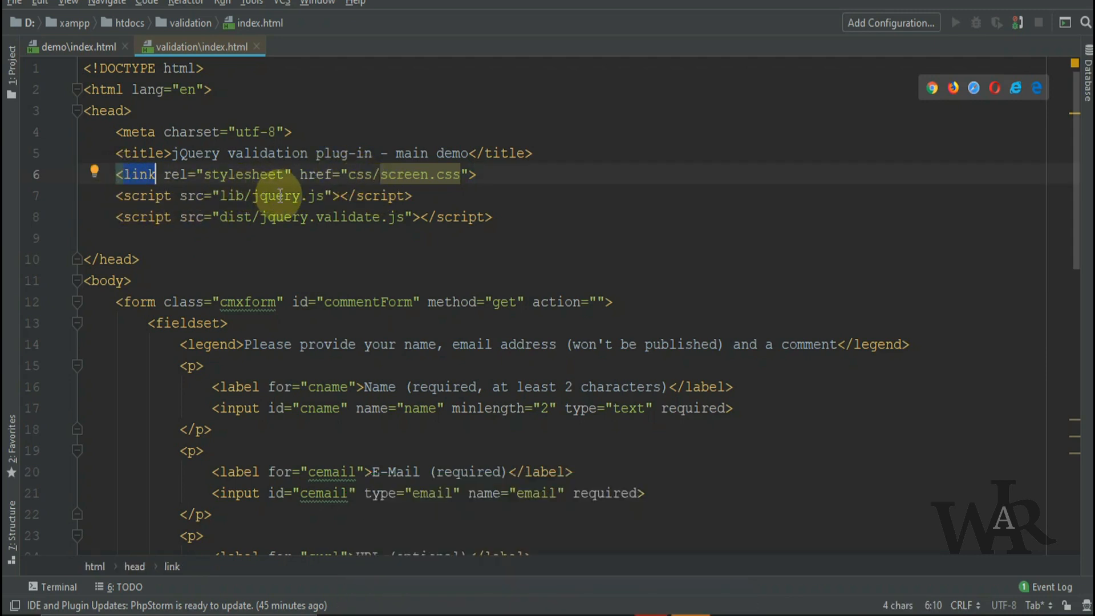
double_click(347, 217)
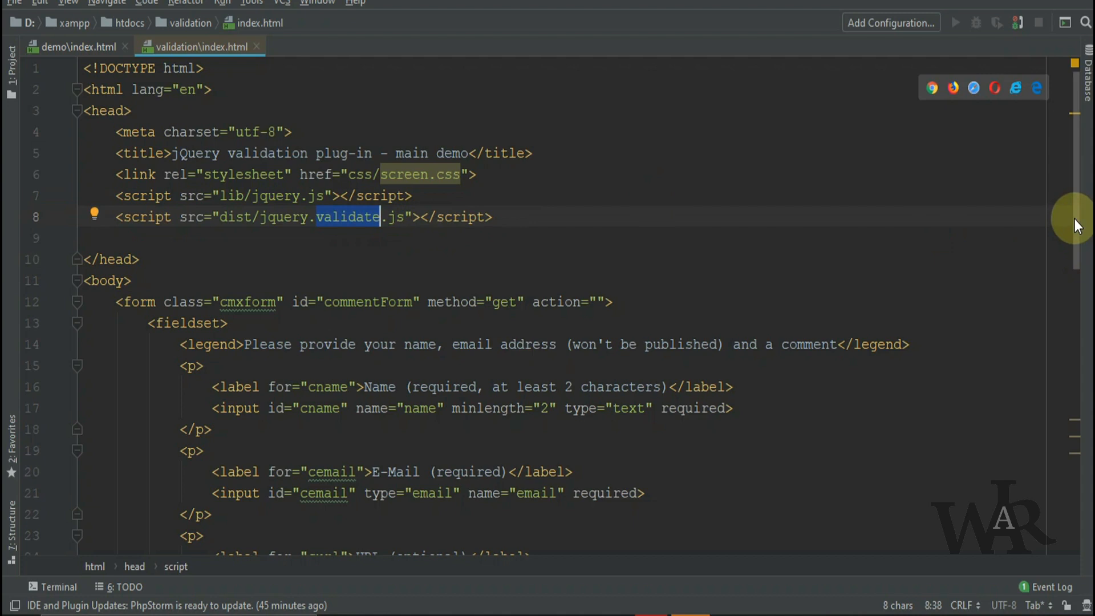
scroll(down, 3)
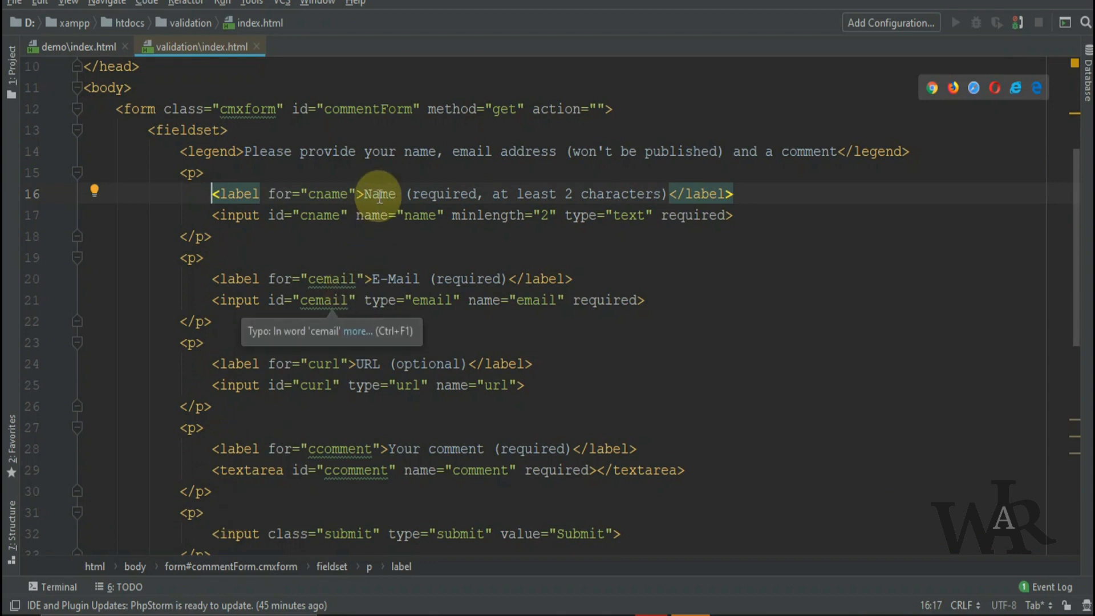
mouse_move(454, 221)
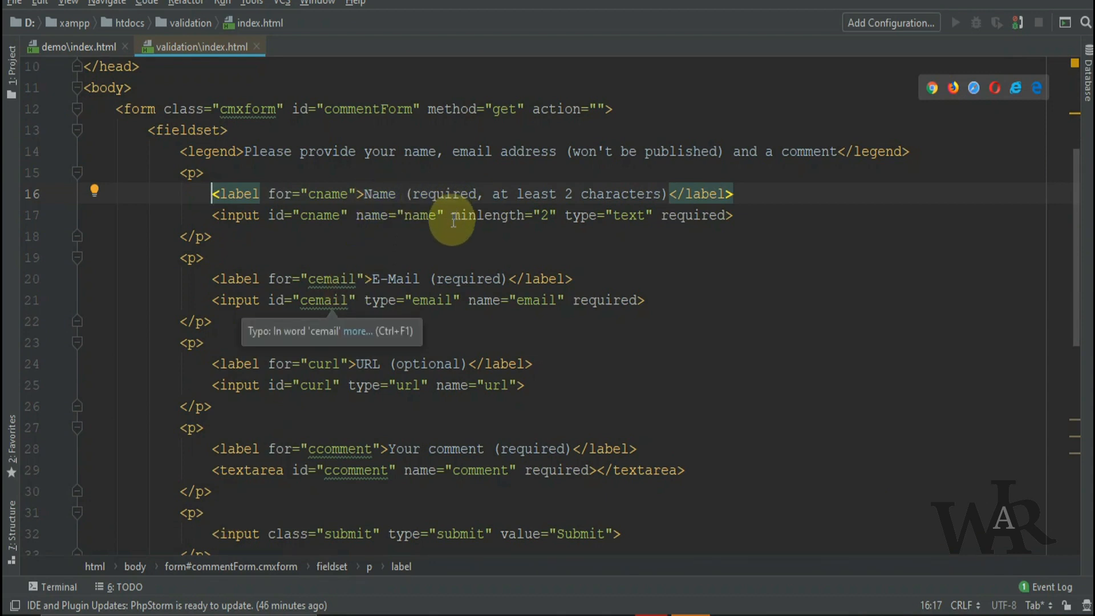
double_click(488, 214)
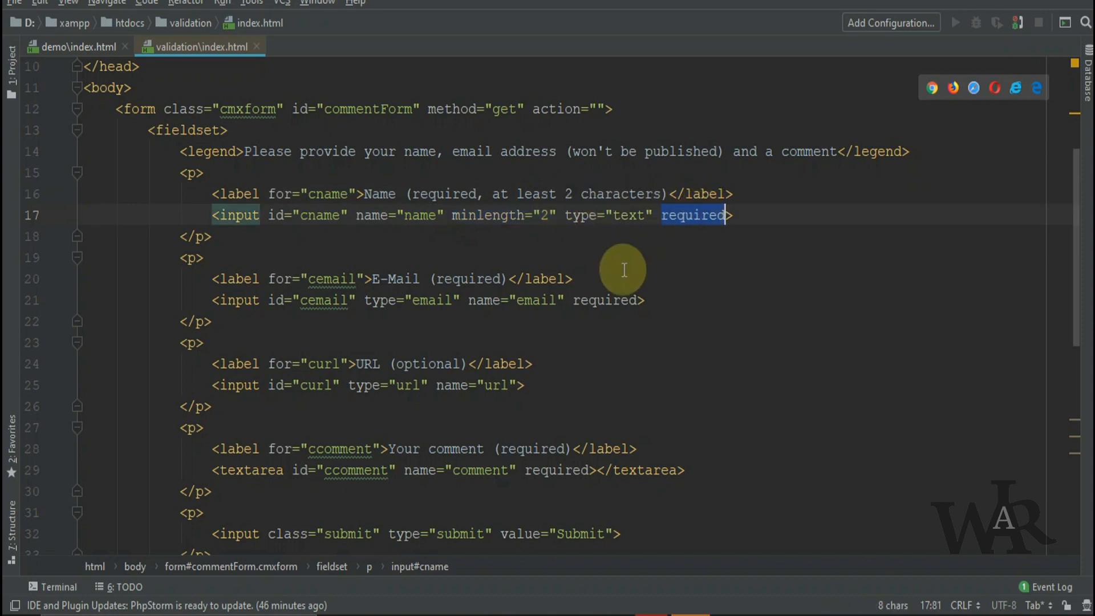
double_click(608, 301)
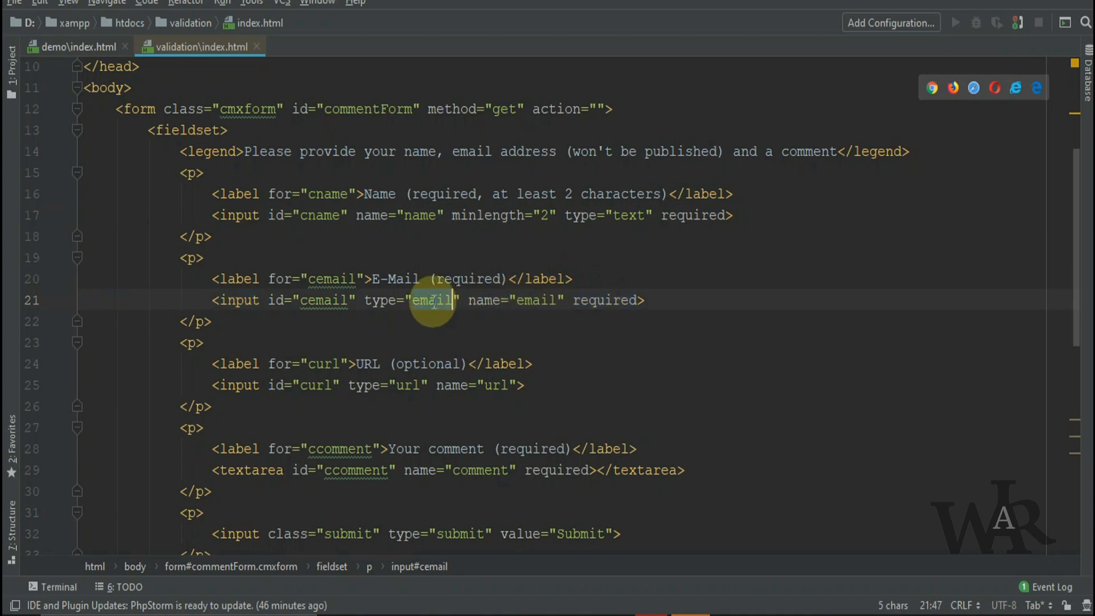
double_click(432, 300)
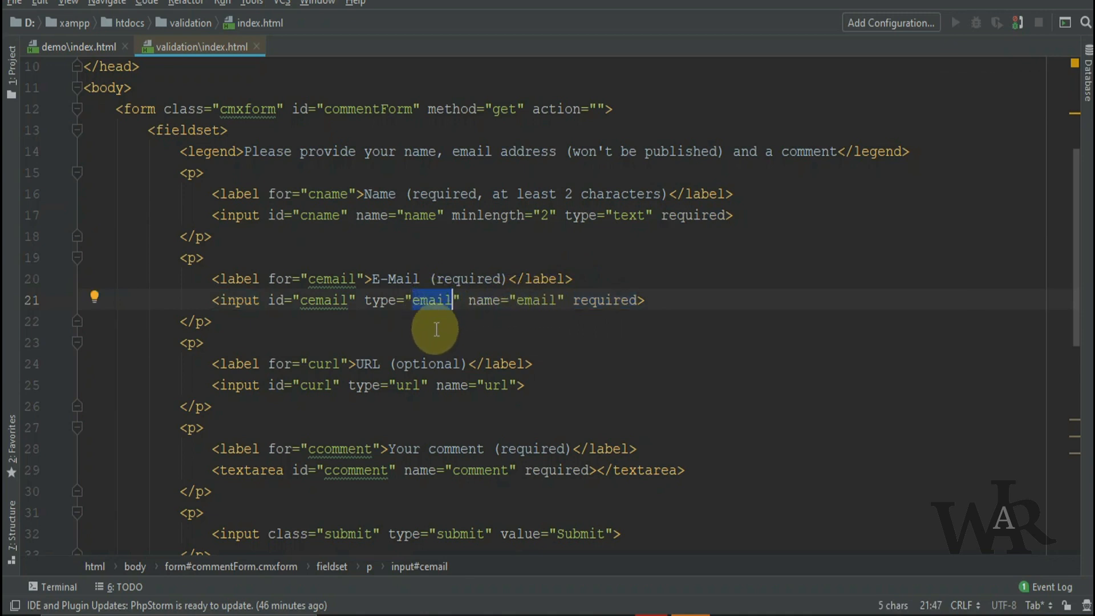
double_click(408, 385)
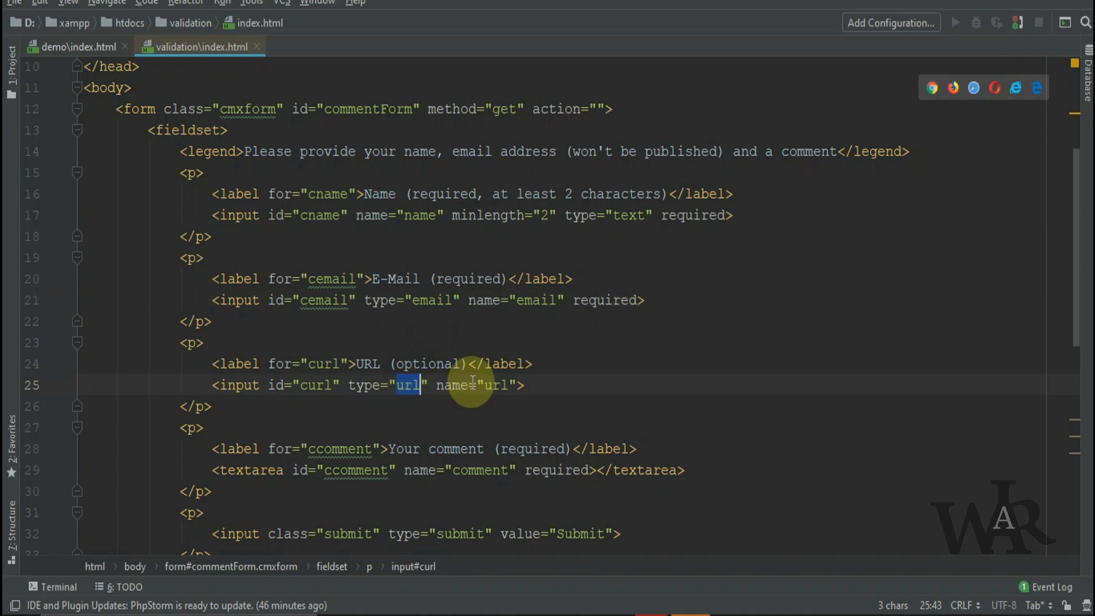
scroll(down, 3)
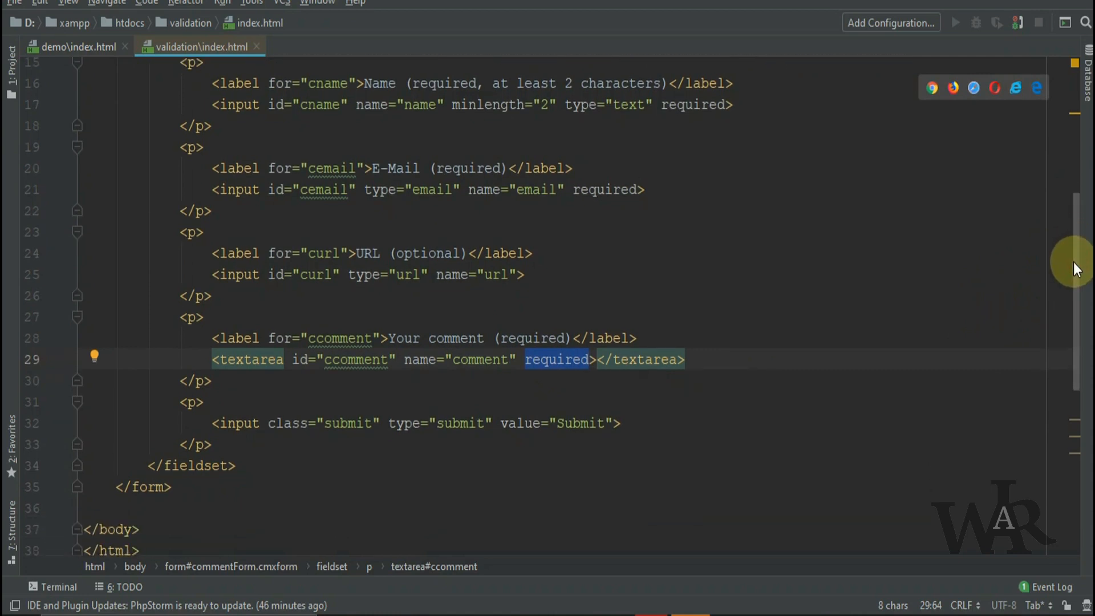
scroll(down, 3)
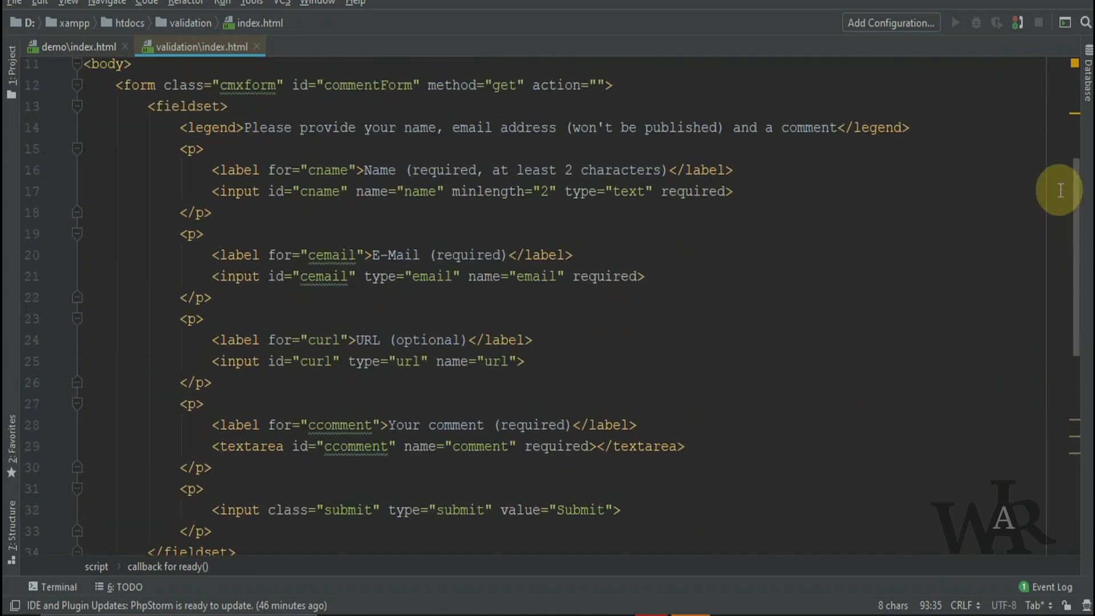
scroll(down, 3)
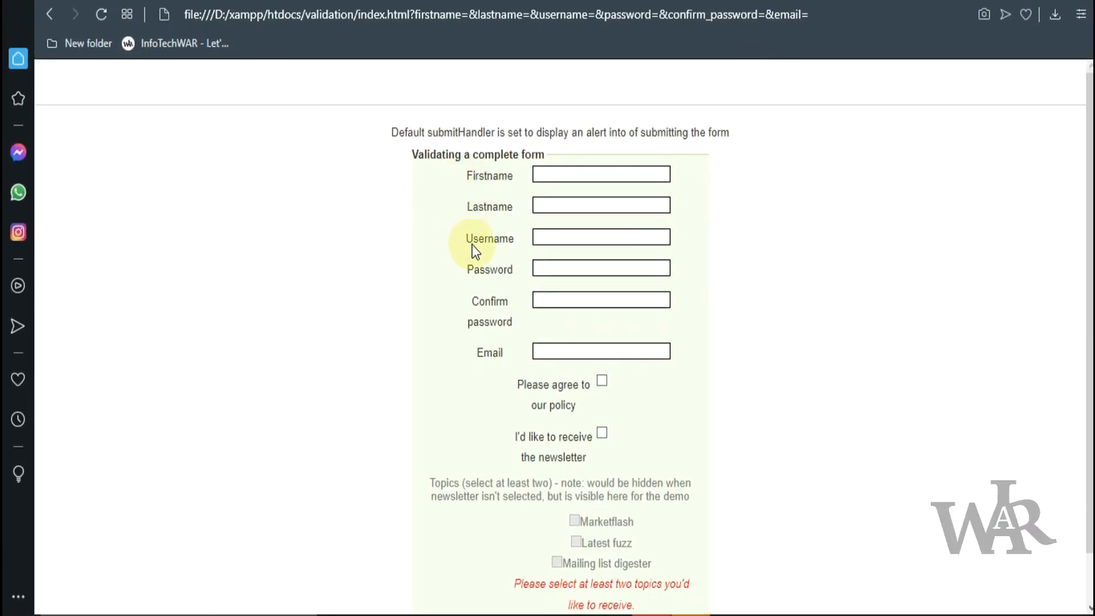
mouse_move(477, 320)
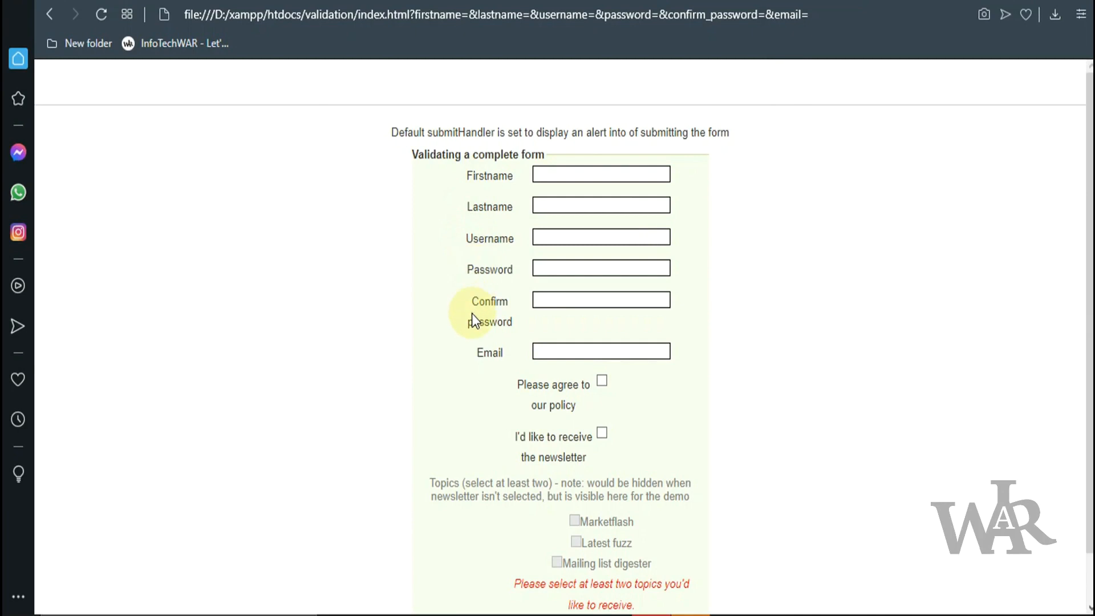
mouse_move(588, 404)
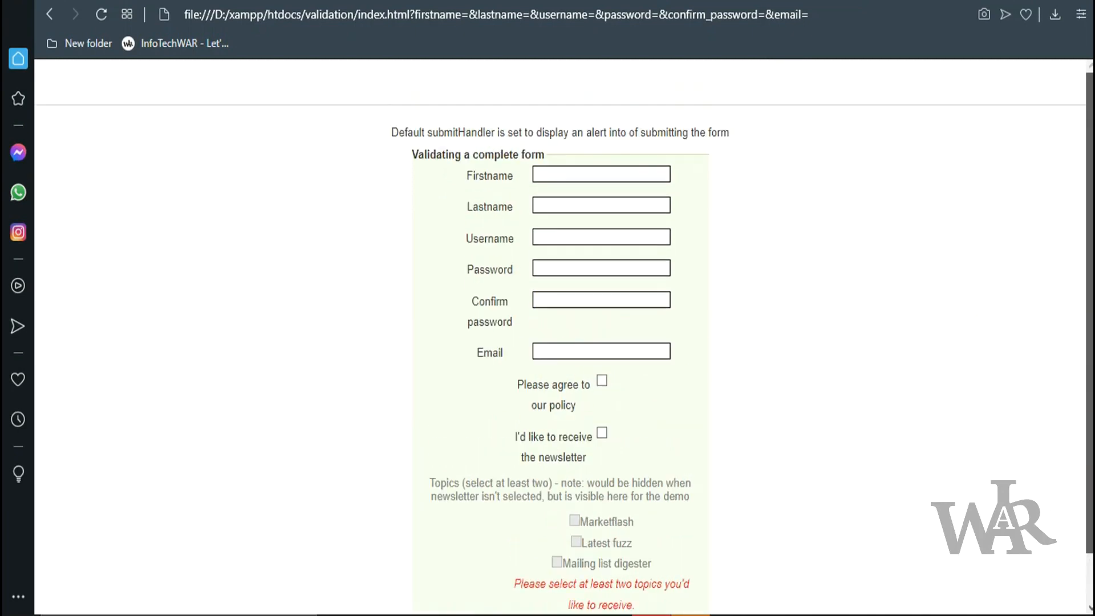
Step: Submit the empty signup form and highlight the Firstname required-field error
scroll(down, 3)
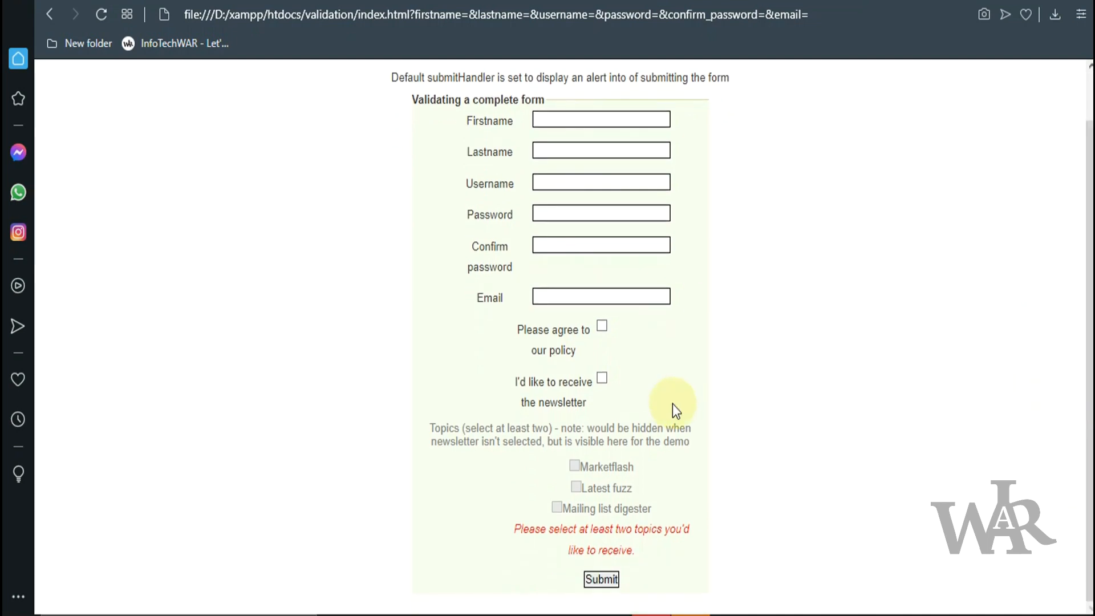
click(600, 580)
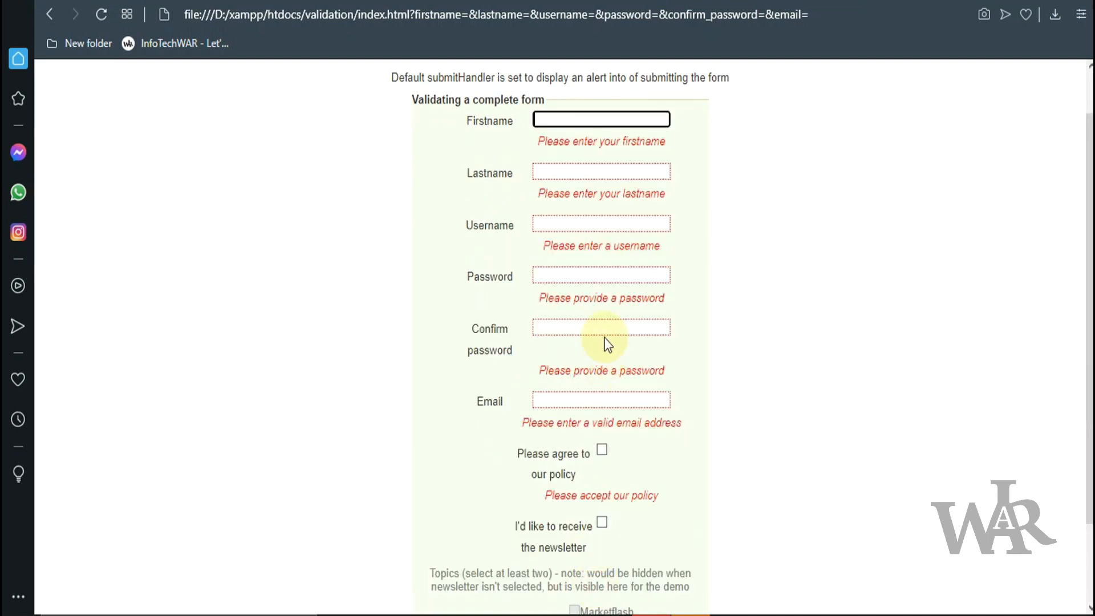
mouse_move(532, 161)
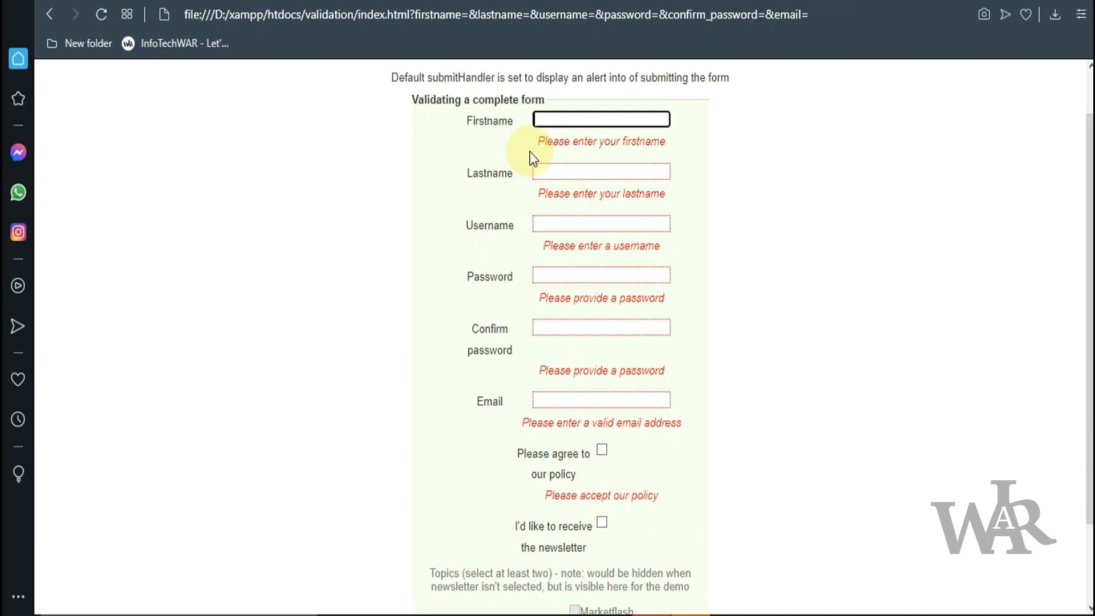
double_click(602, 142)
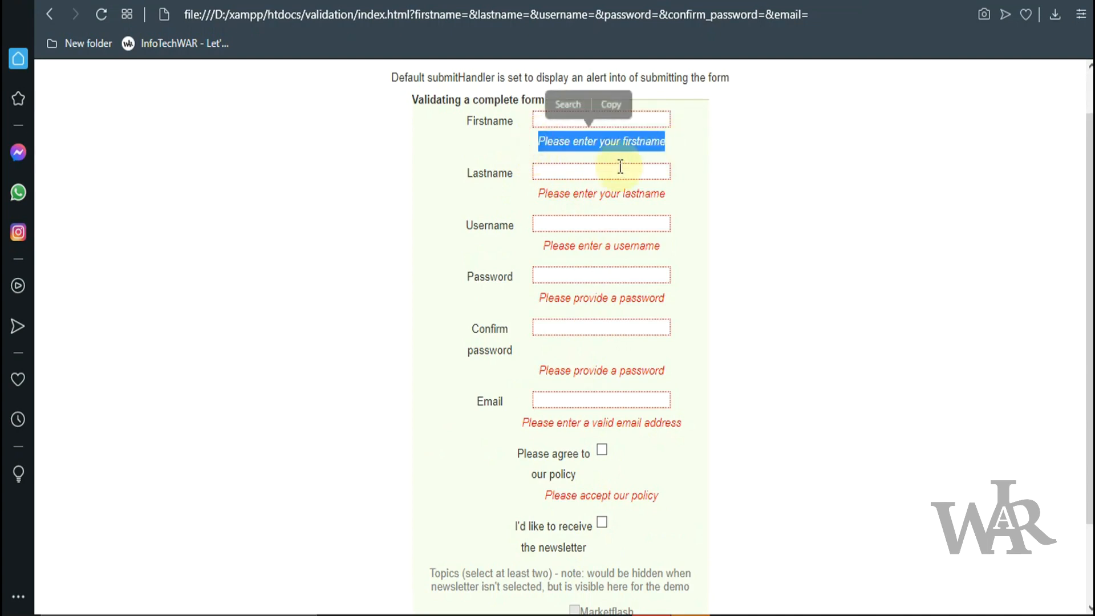
mouse_move(617, 206)
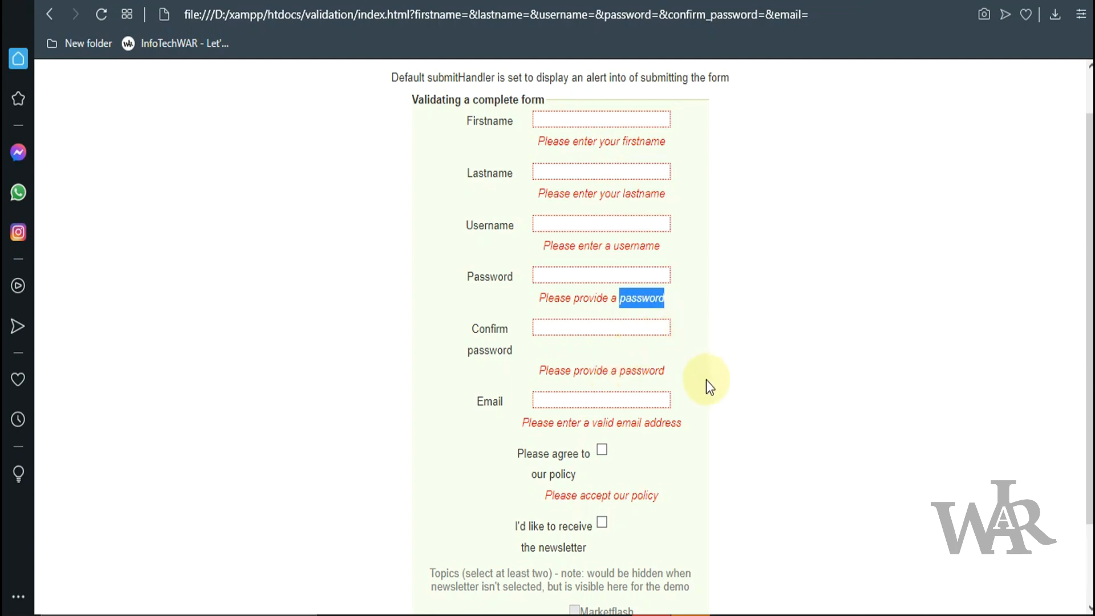
mouse_move(636, 431)
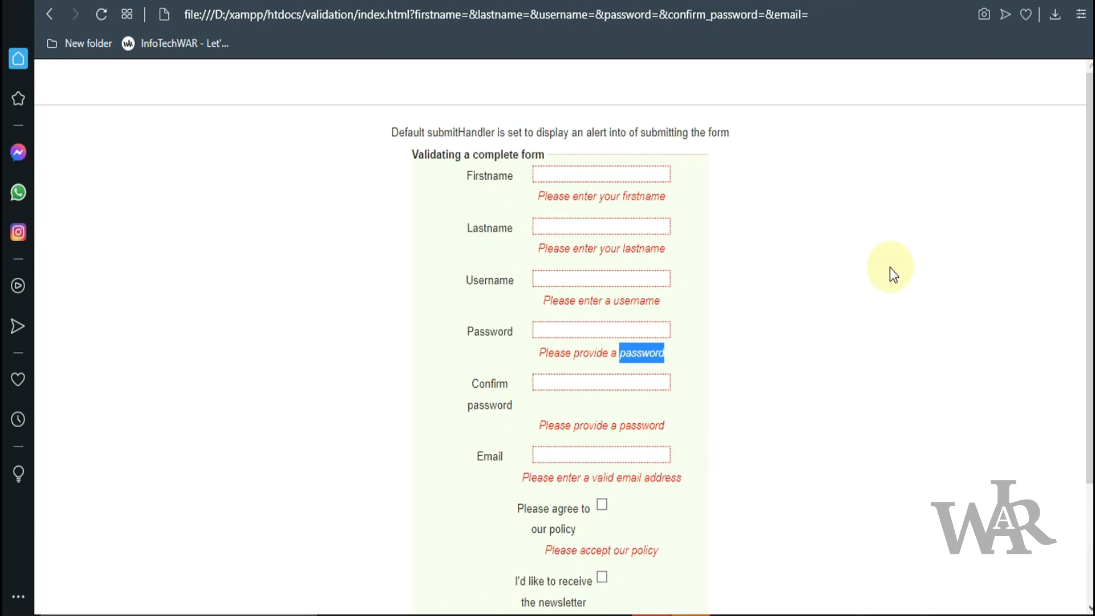
Step: Fill the signup fields with admin values, including password and its confirmation
text(S)
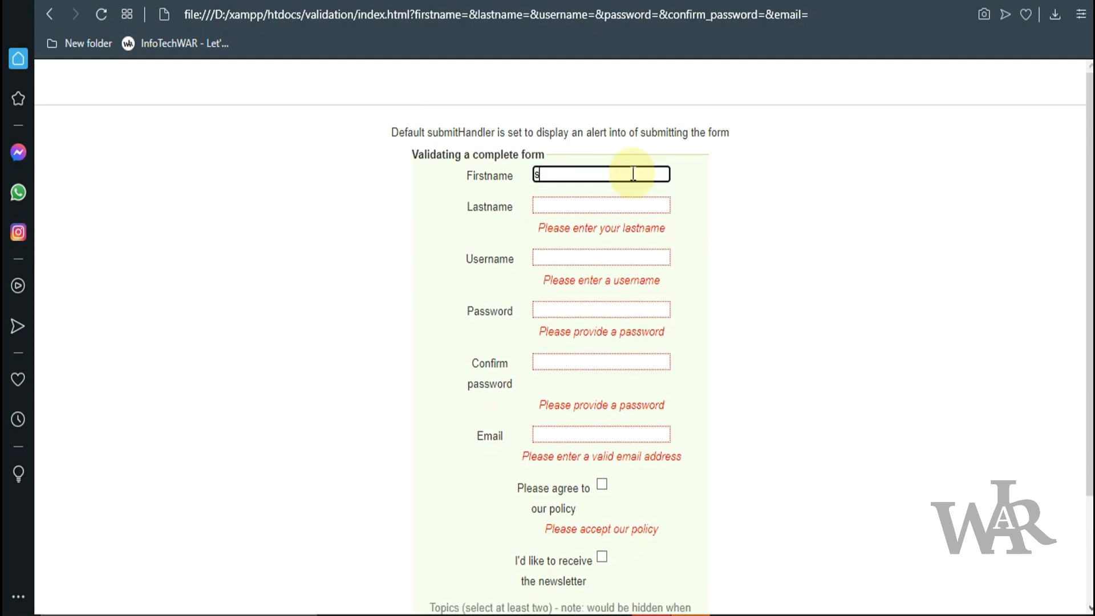
text(admin)
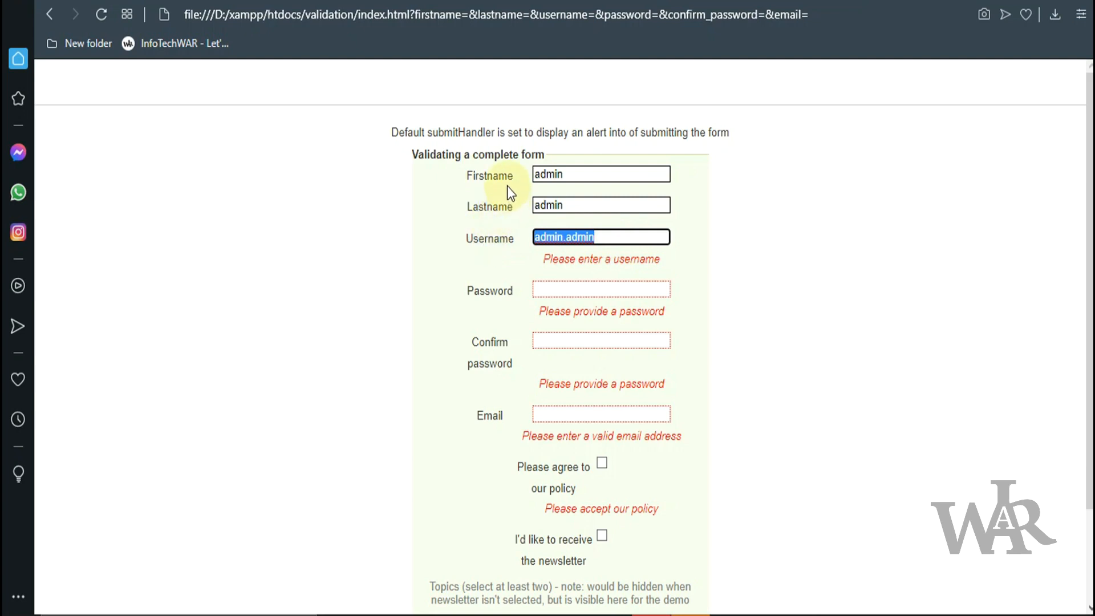
mouse_move(565, 202)
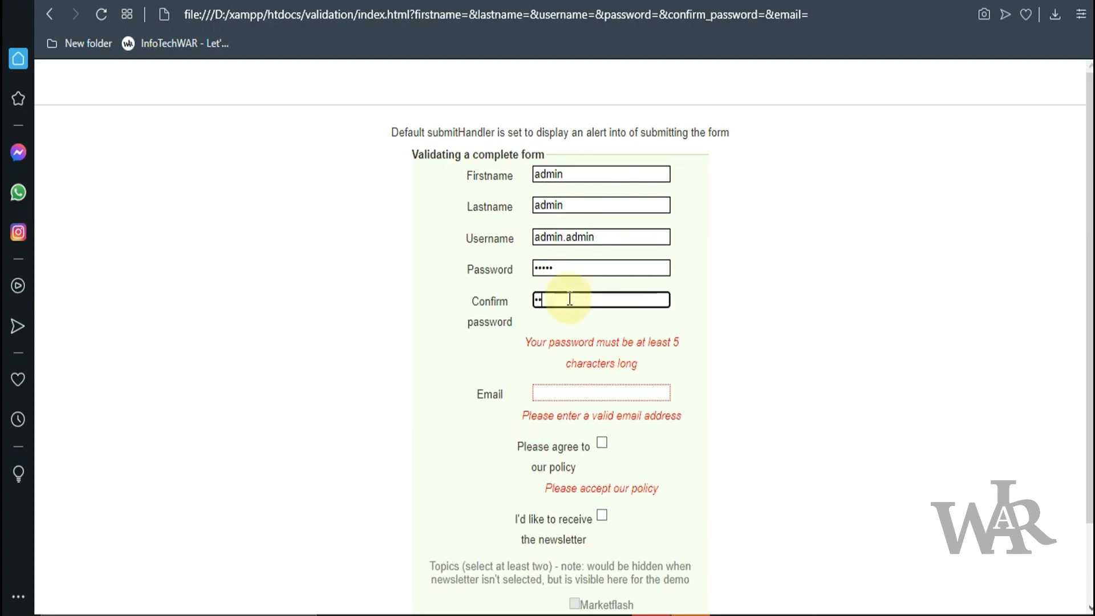
mouse_move(523, 345)
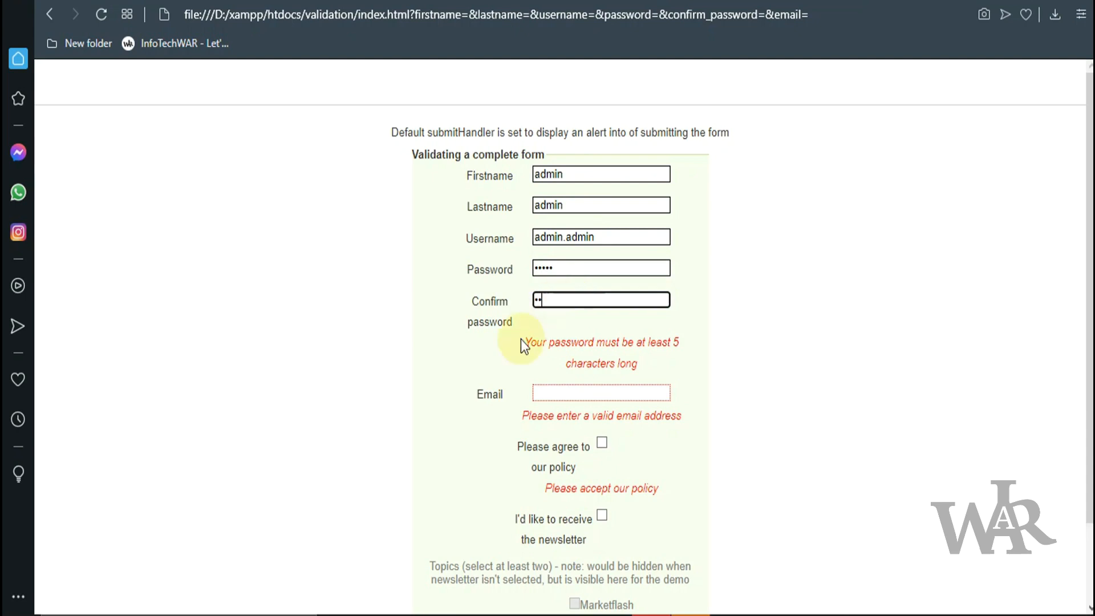
click(557, 300)
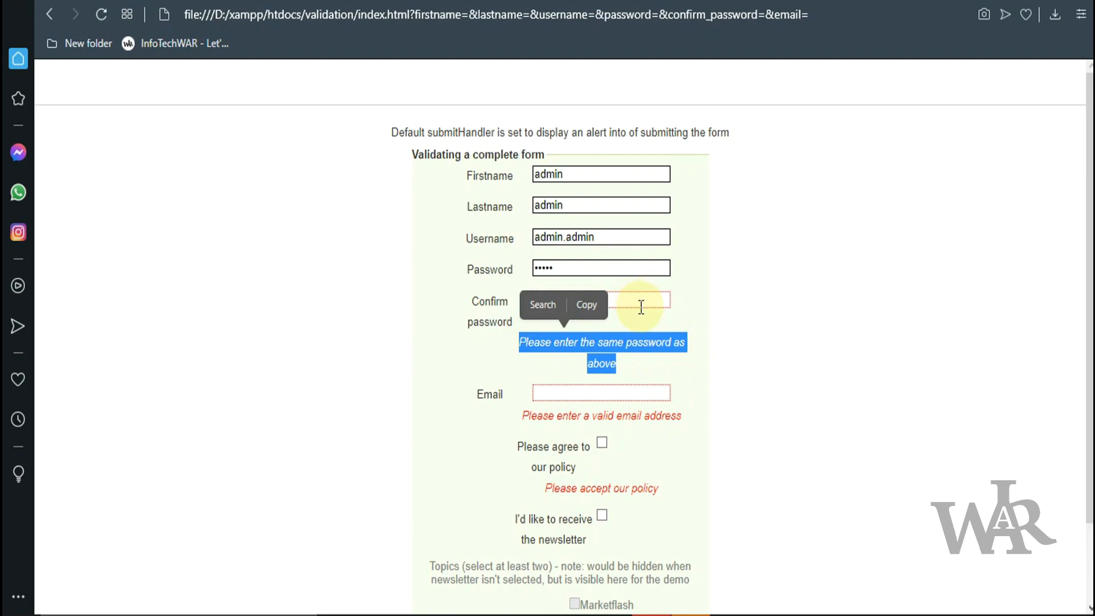
text(•••••)
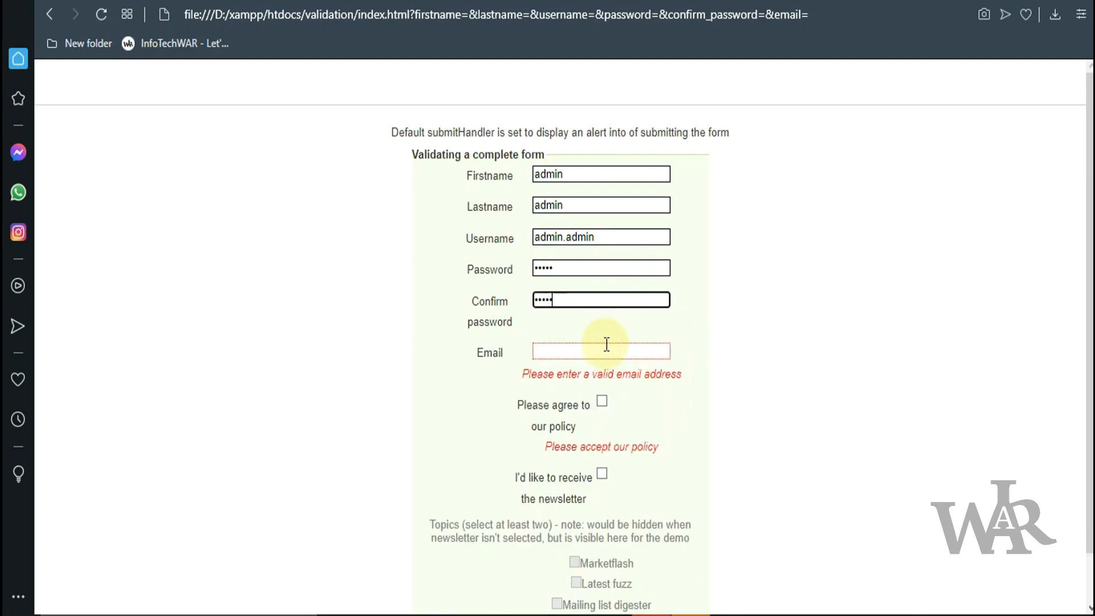
text(admin)
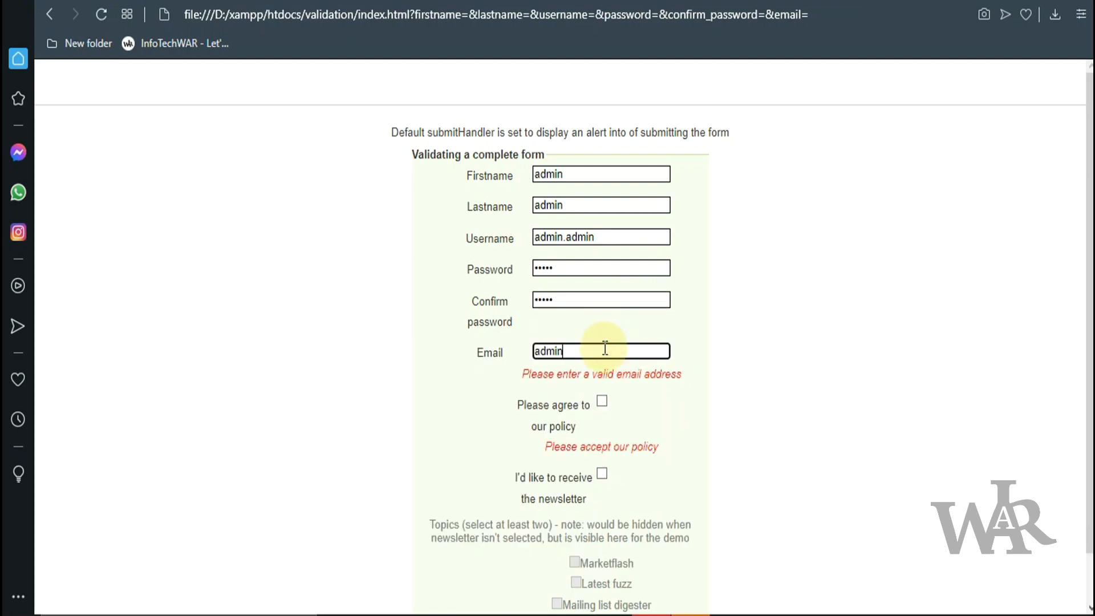
mouse_move(597, 351)
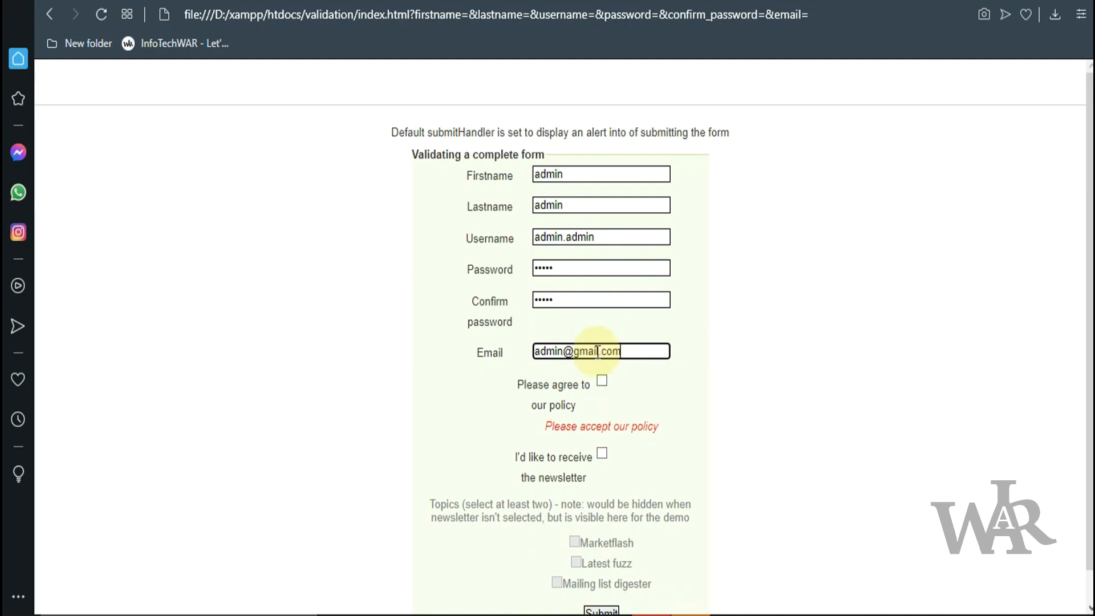
mouse_move(607, 440)
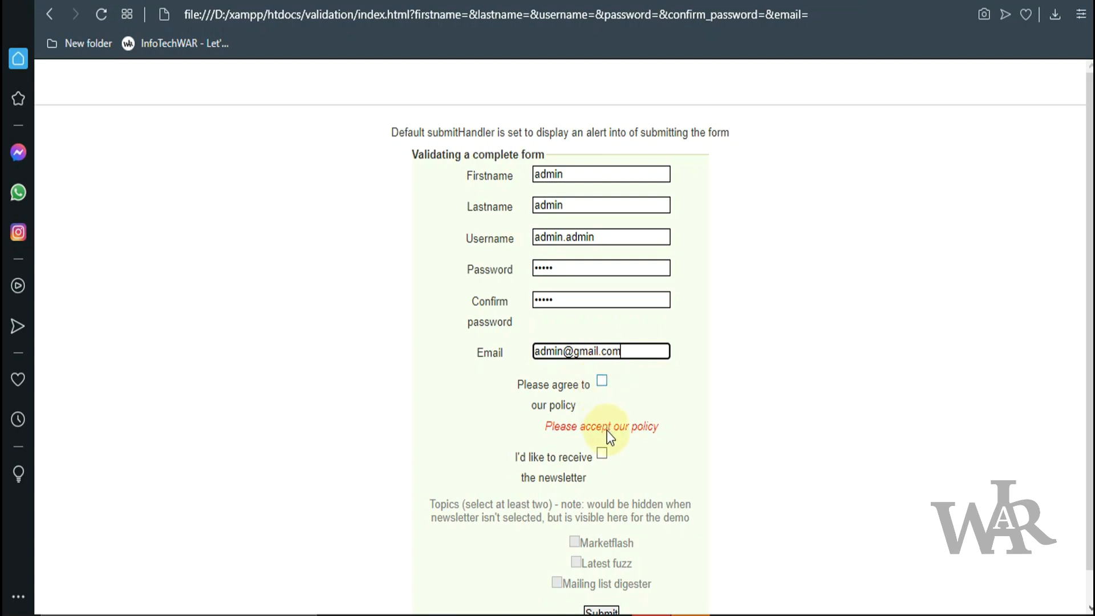
Step: Accept the policy, opt into the newsletter with only Marketflash and submit to get the two-topics error
click(602, 381)
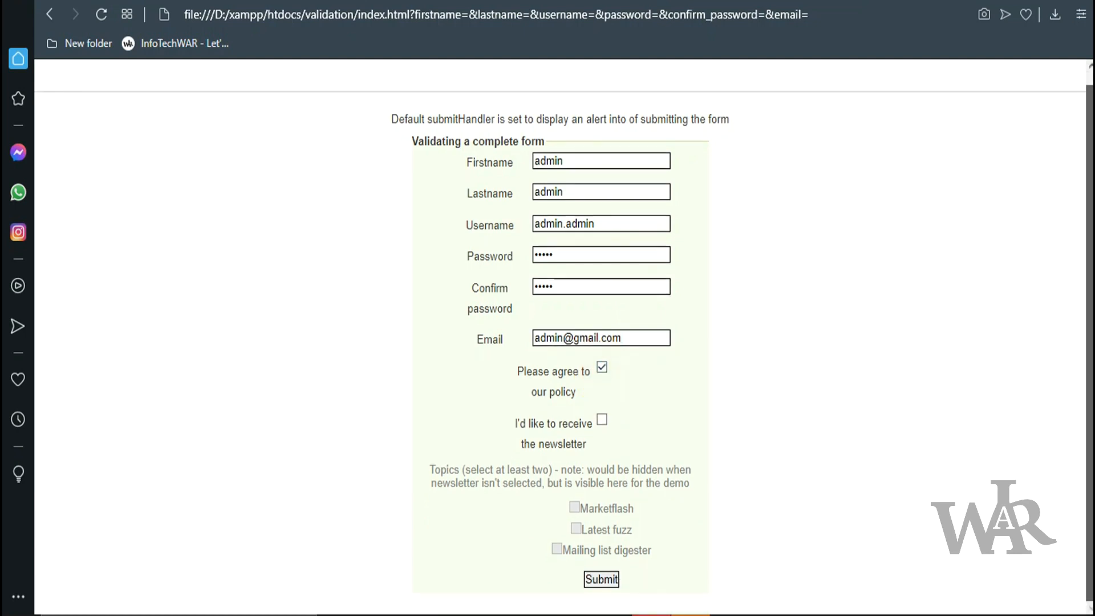
click(604, 420)
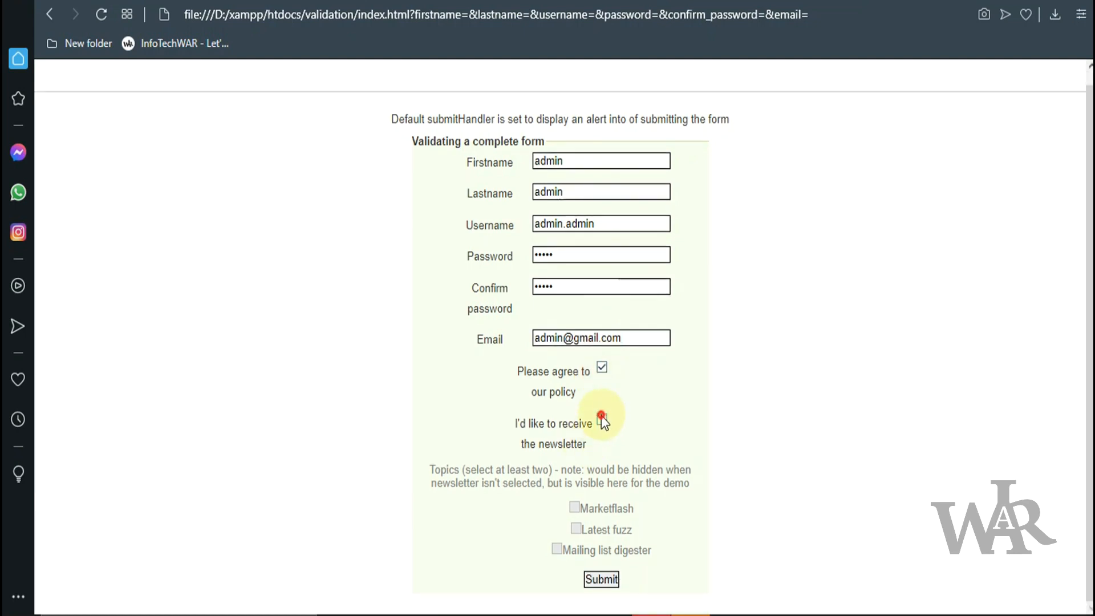
click(602, 420)
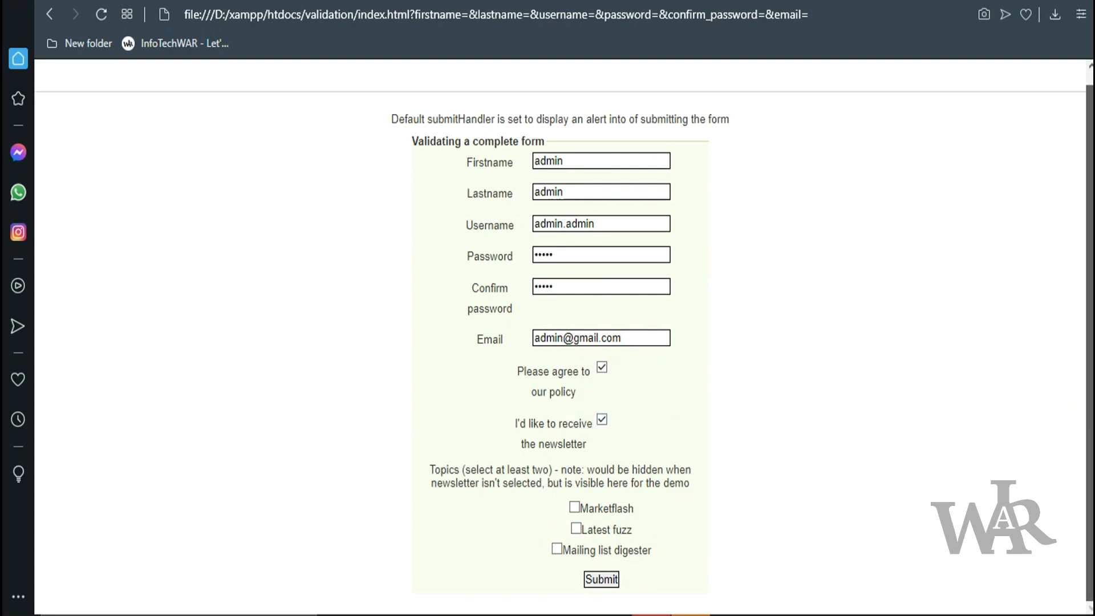
click(573, 509)
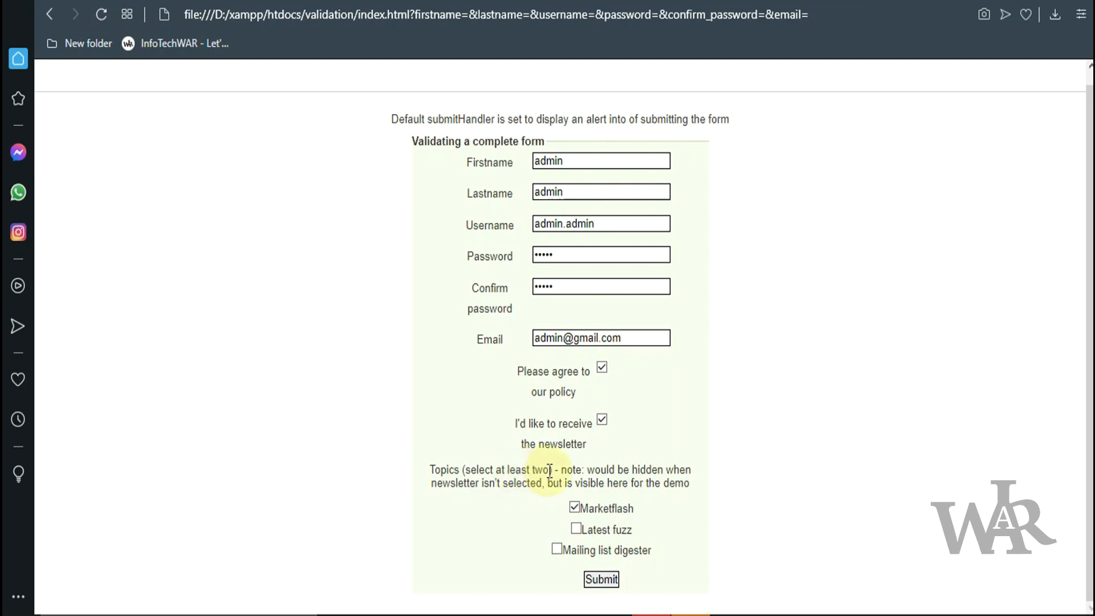
click(600, 579)
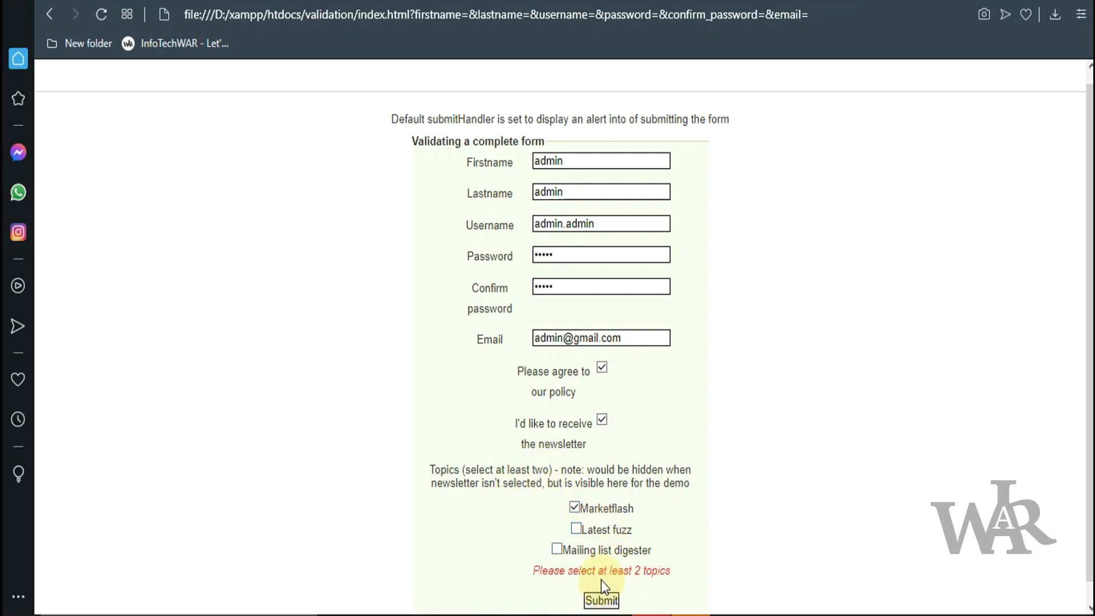
click(557, 550)
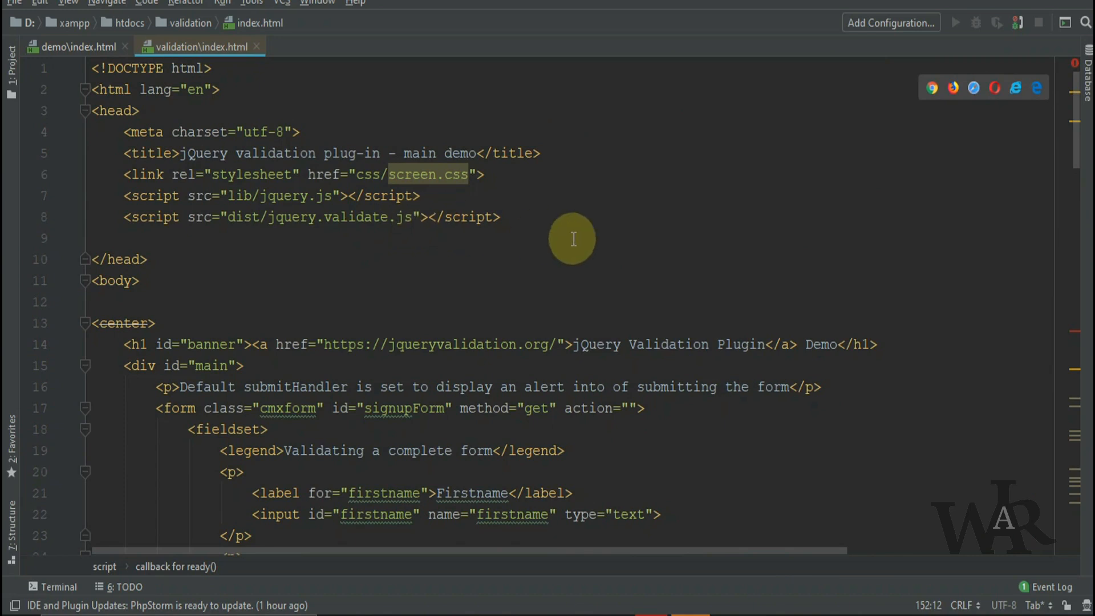
mouse_move(1078, 150)
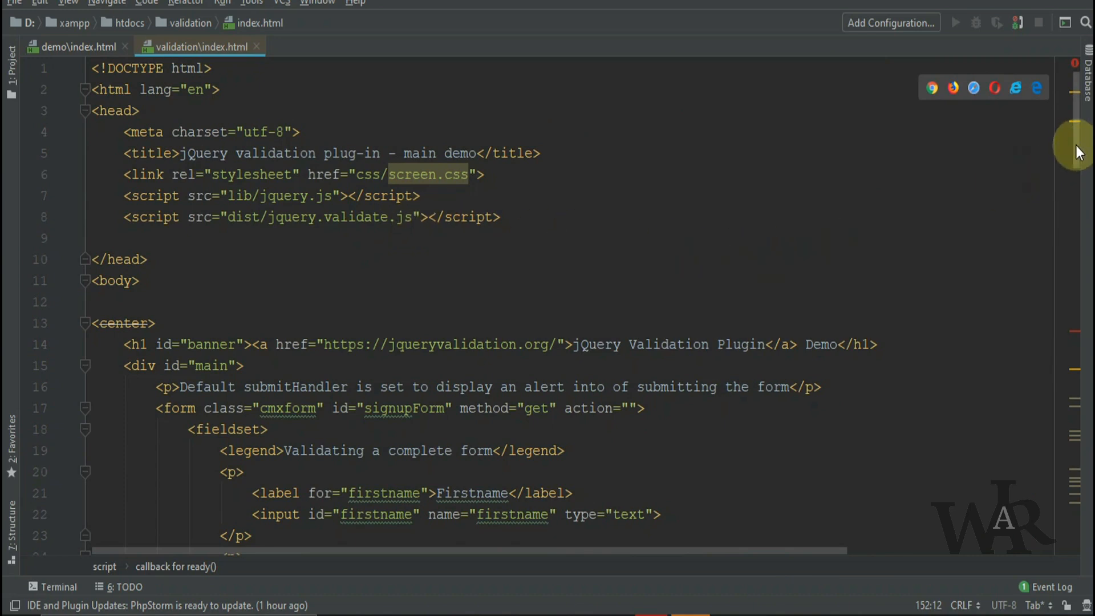
Step: Scroll the signup form markup from the firstname input down to the topic checkboxes and submit
scroll(down, 3)
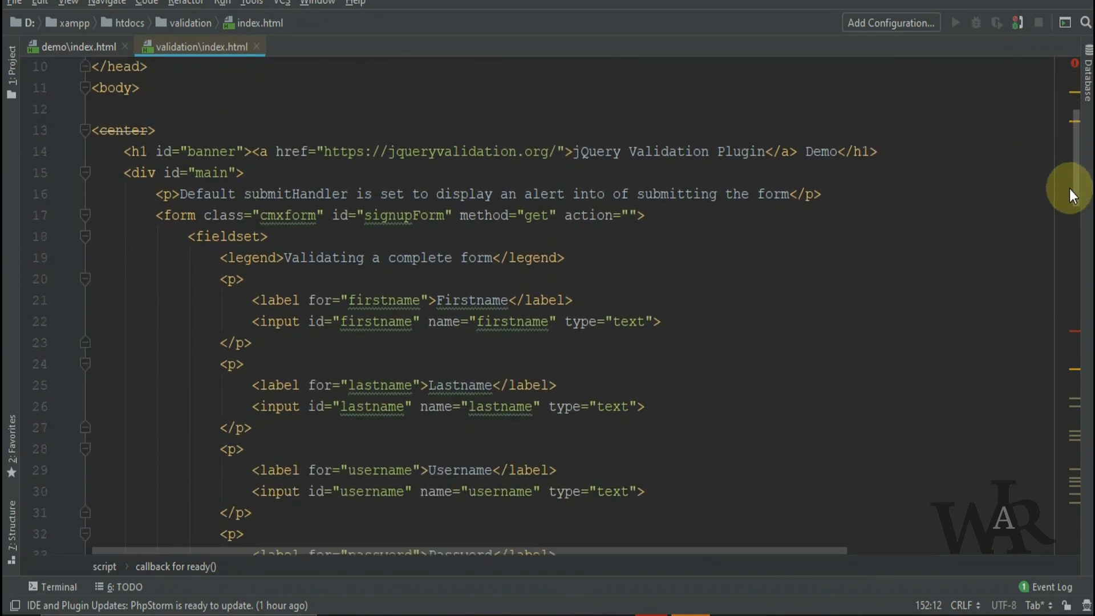
scroll(down, 3)
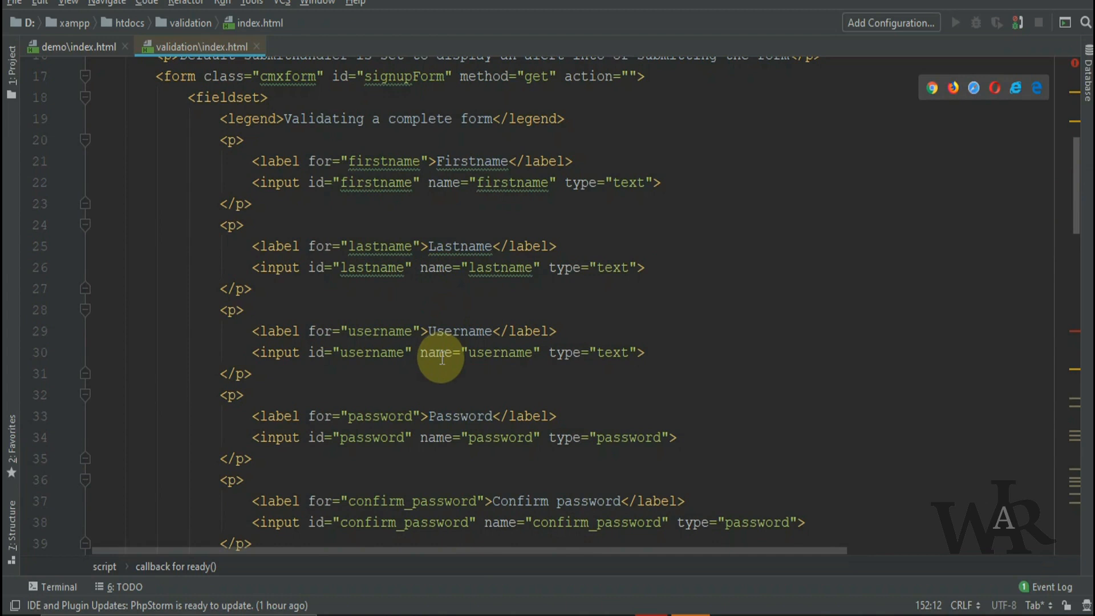
double_click(374, 182)
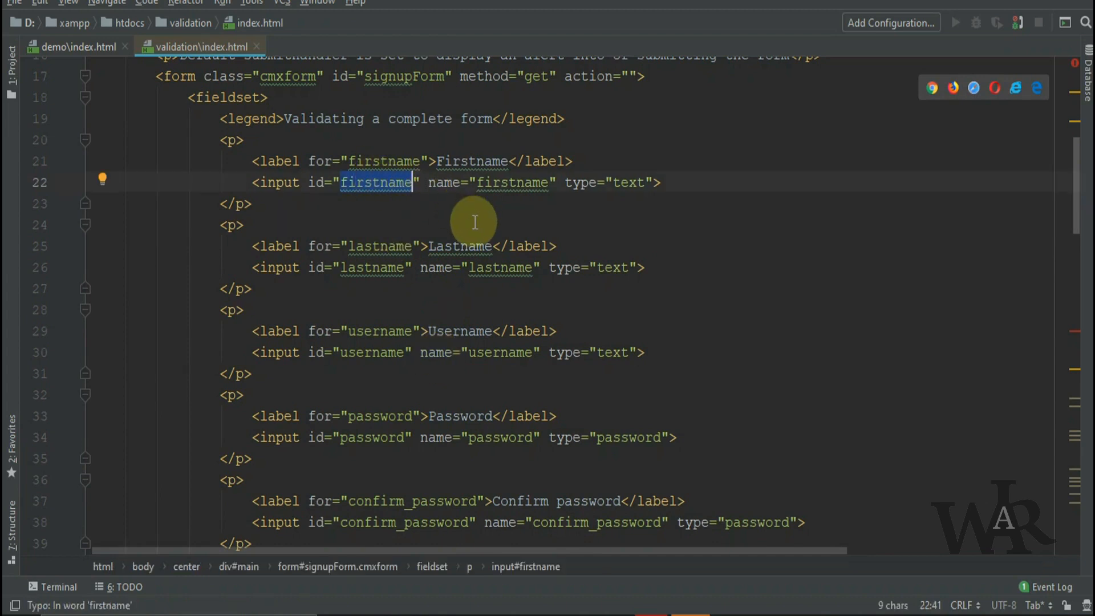
scroll(down, 3)
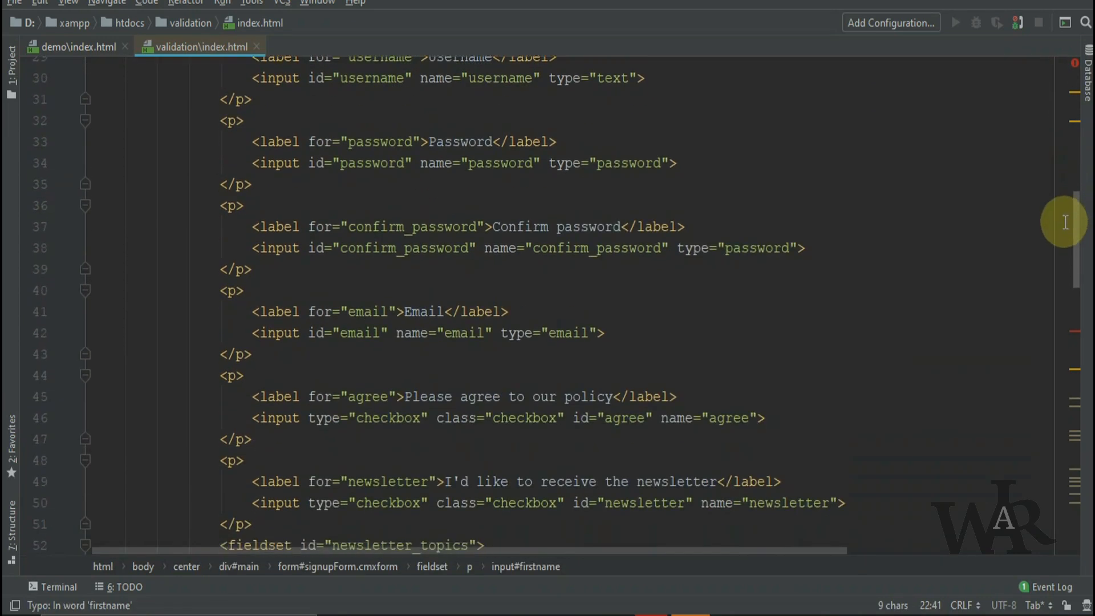
scroll(down, 3)
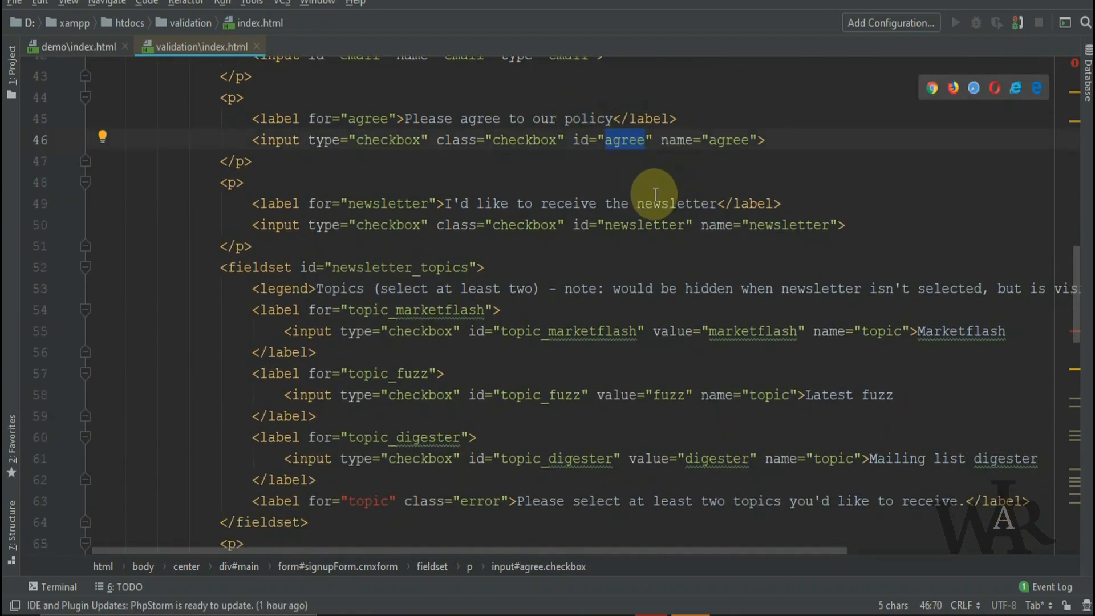
scroll(down, 3)
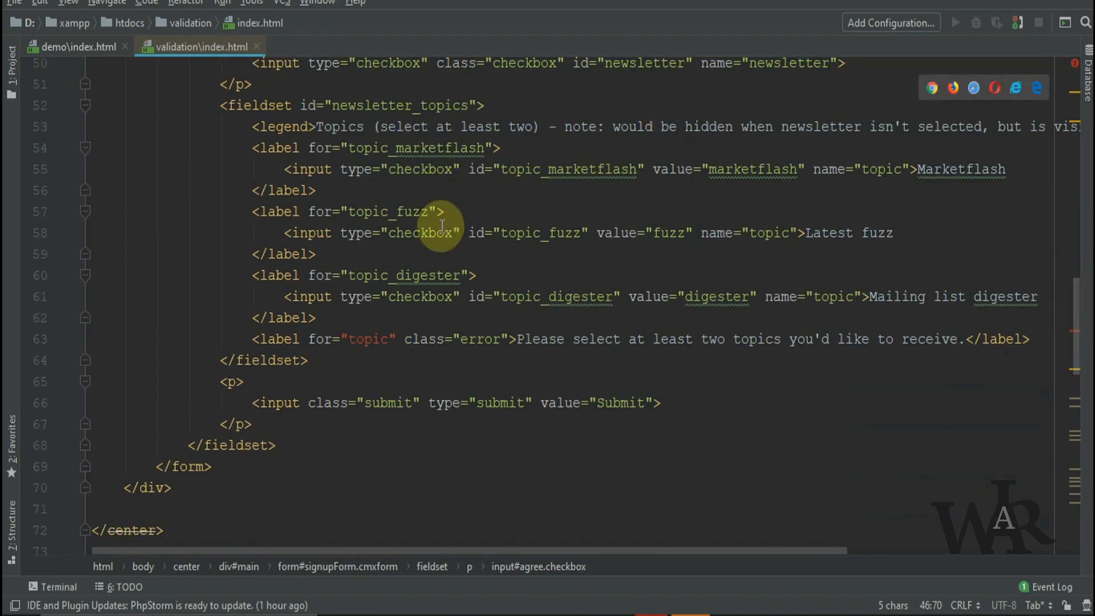
scroll(down, 3)
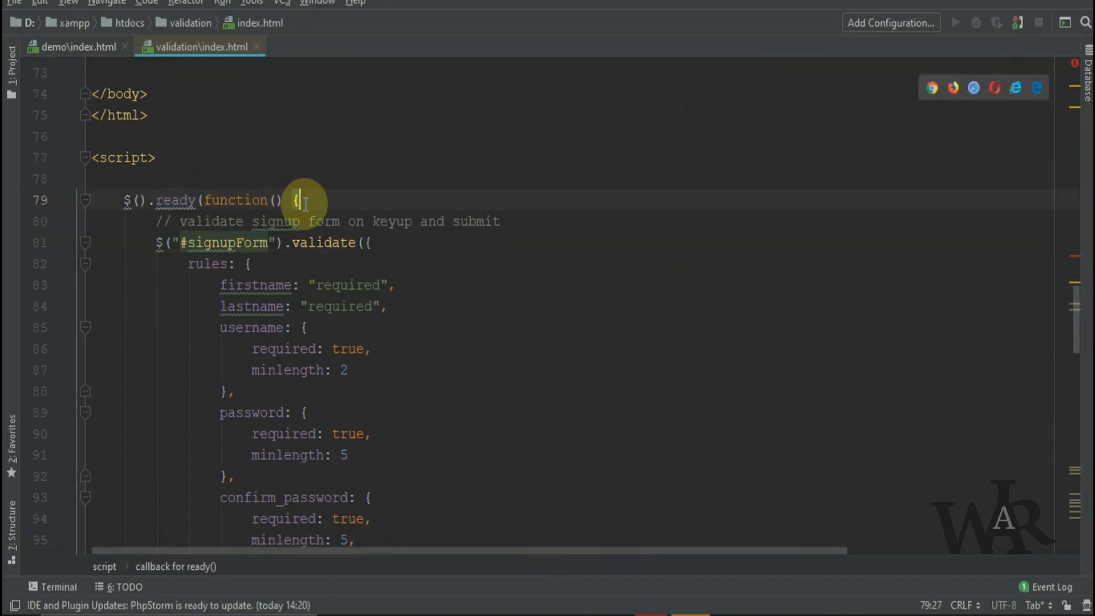
Step: Highlight the #signupForm selector in the validate() call and its rules object
double_click(225, 242)
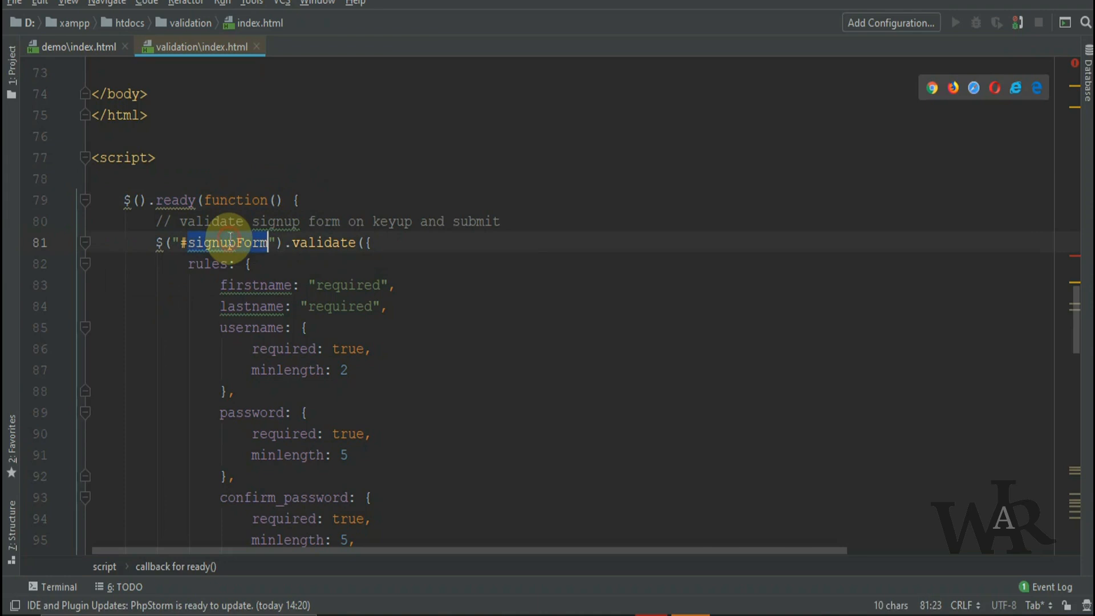
click(370, 242)
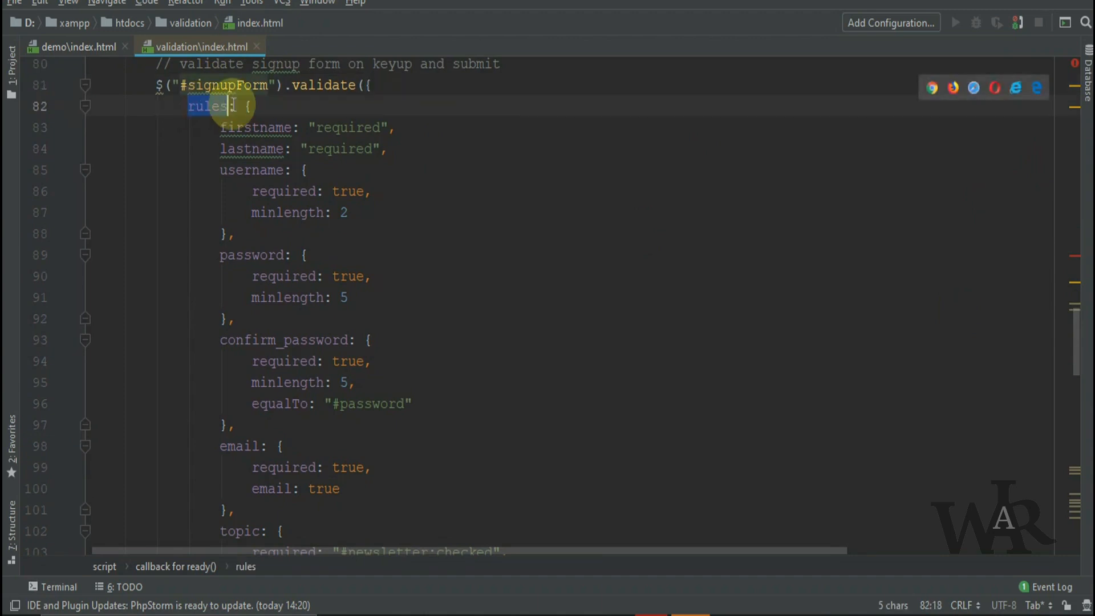
scroll(down, 3)
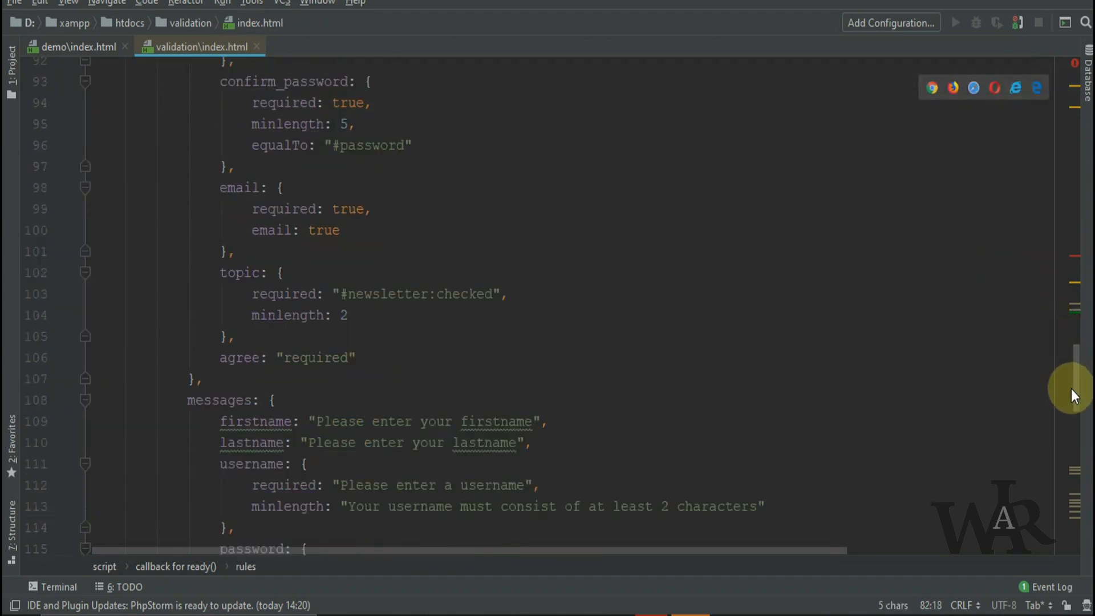
double_click(219, 288)
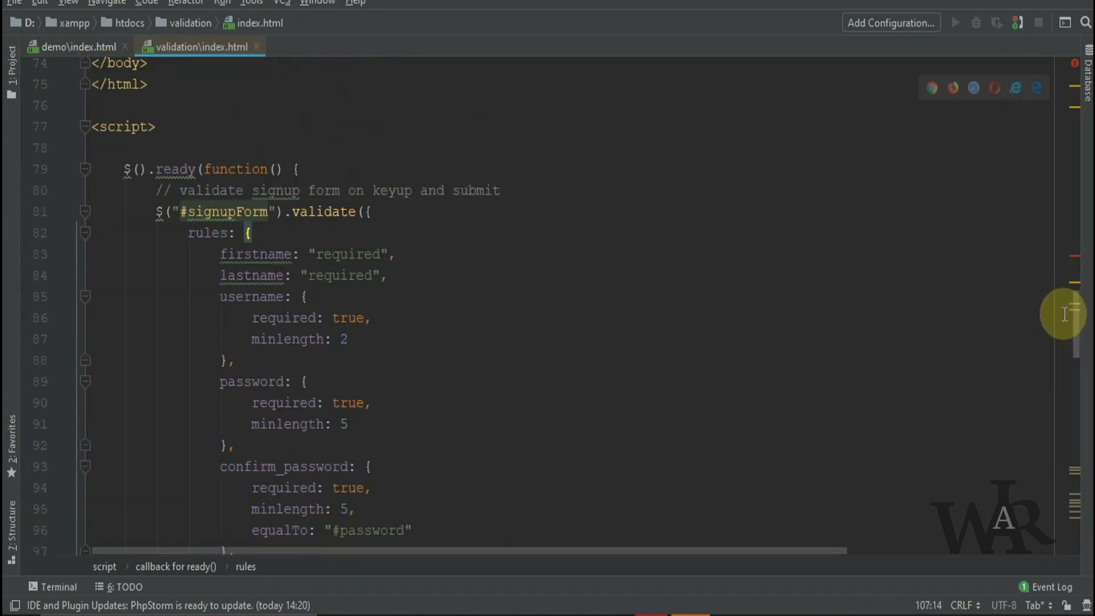
Step: Compare the firstname input id in the markup with its required rule in the script
scroll(down, 3)
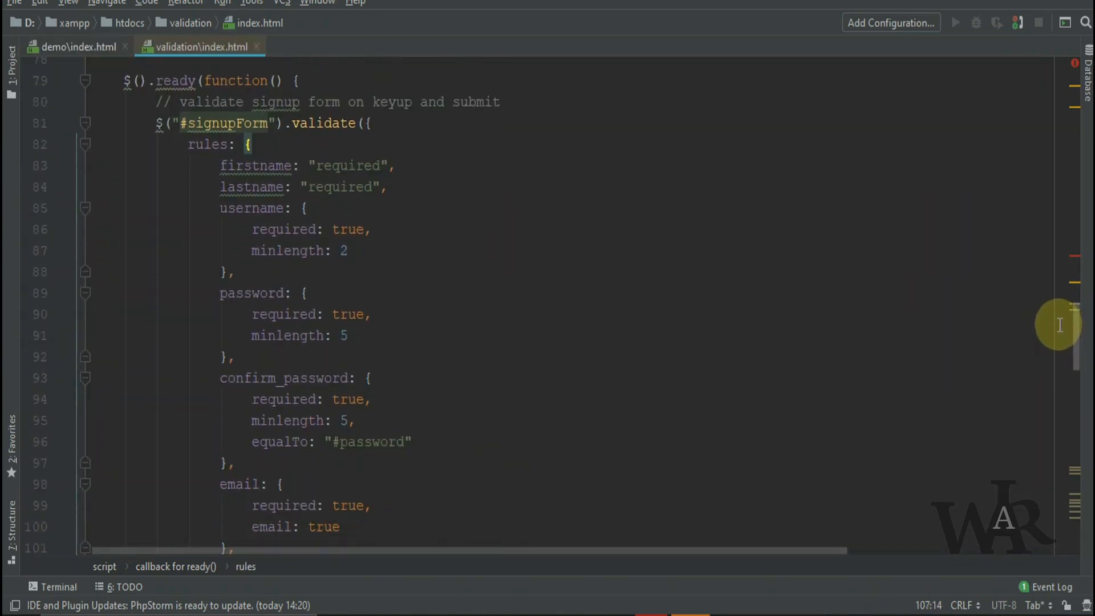
double_click(255, 167)
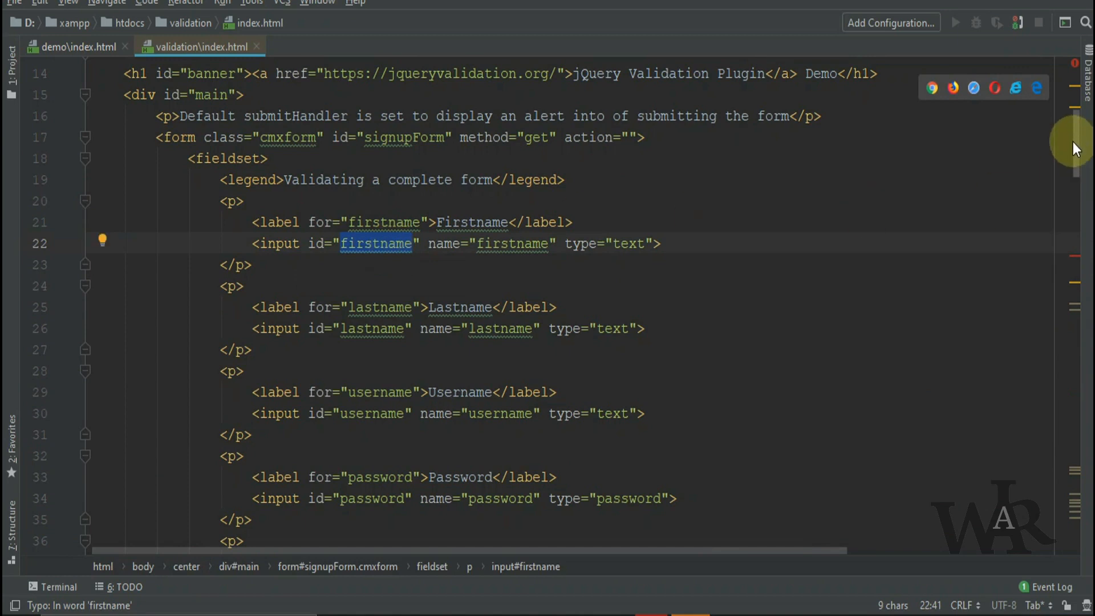
scroll(down, 3)
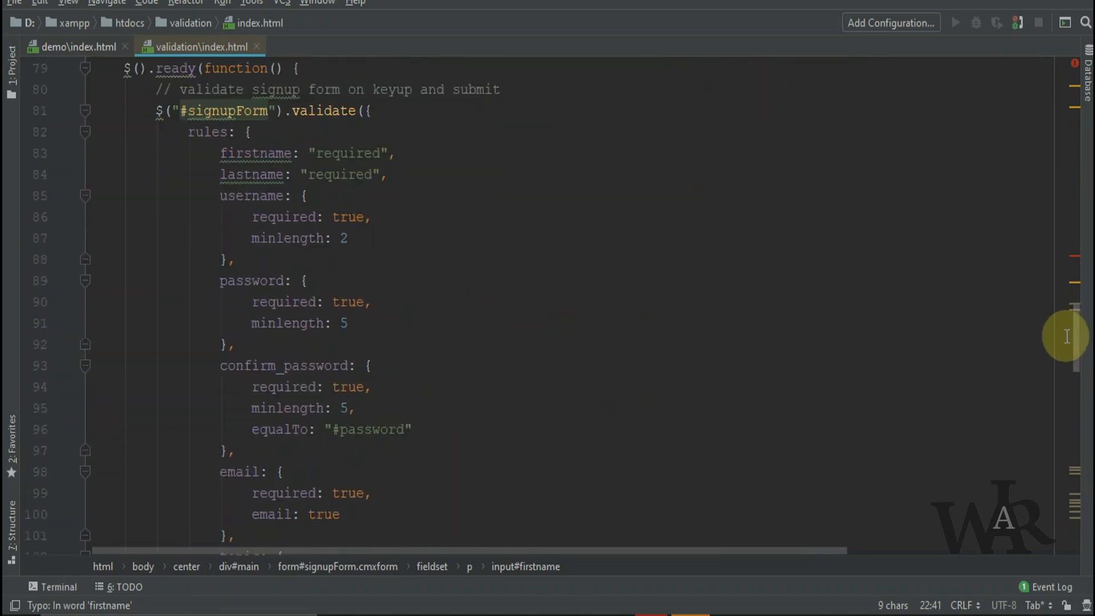
double_click(256, 153)
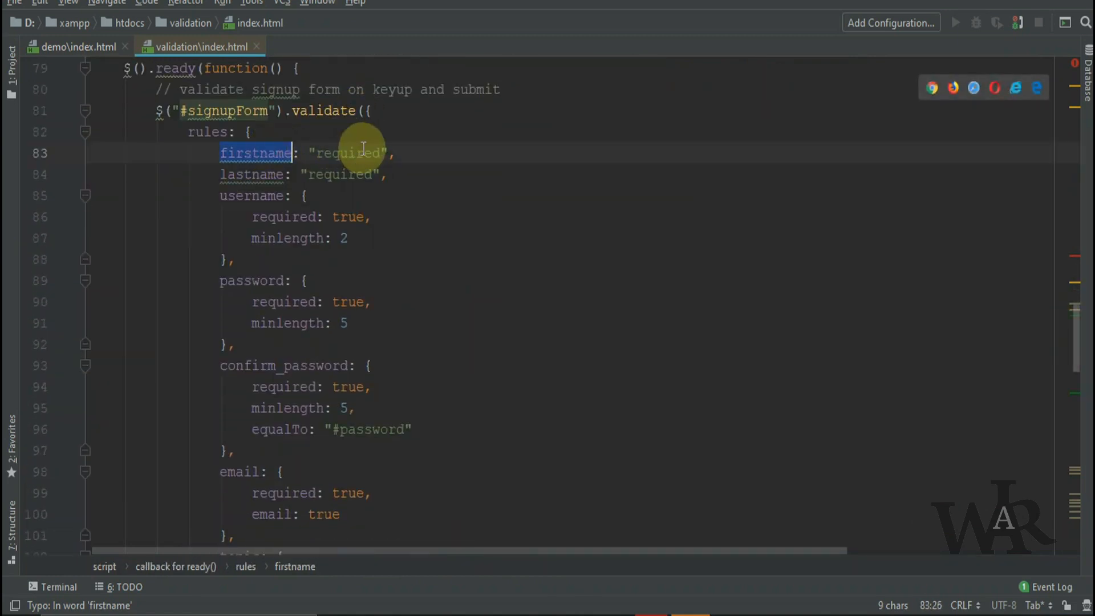
double_click(340, 174)
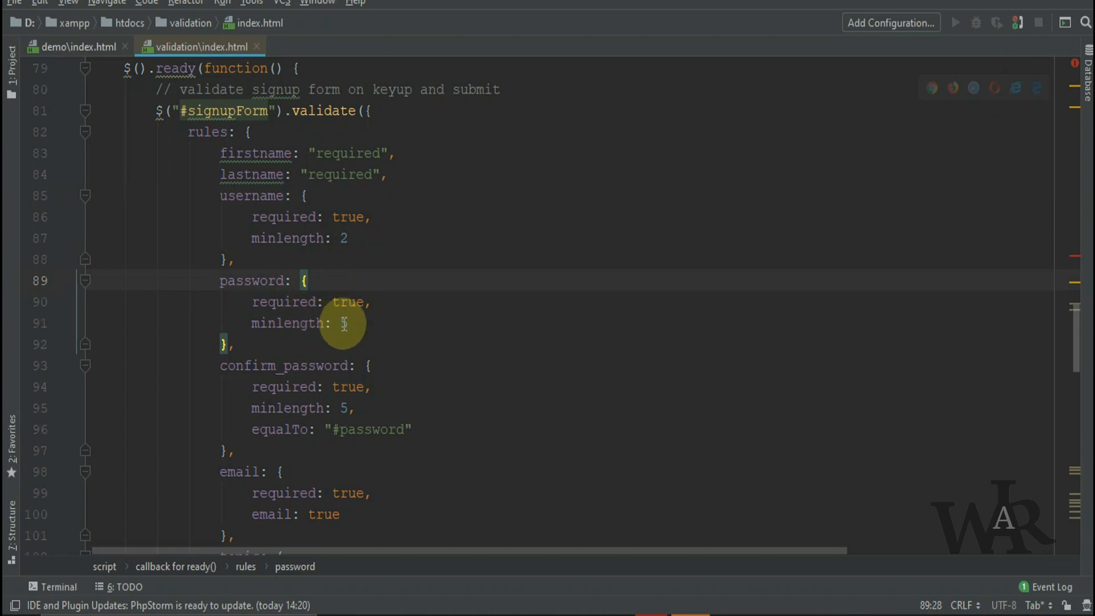
Step: Highlight confirm_password's required and equalTo #password rules and the email format rule
scroll(down, 3)
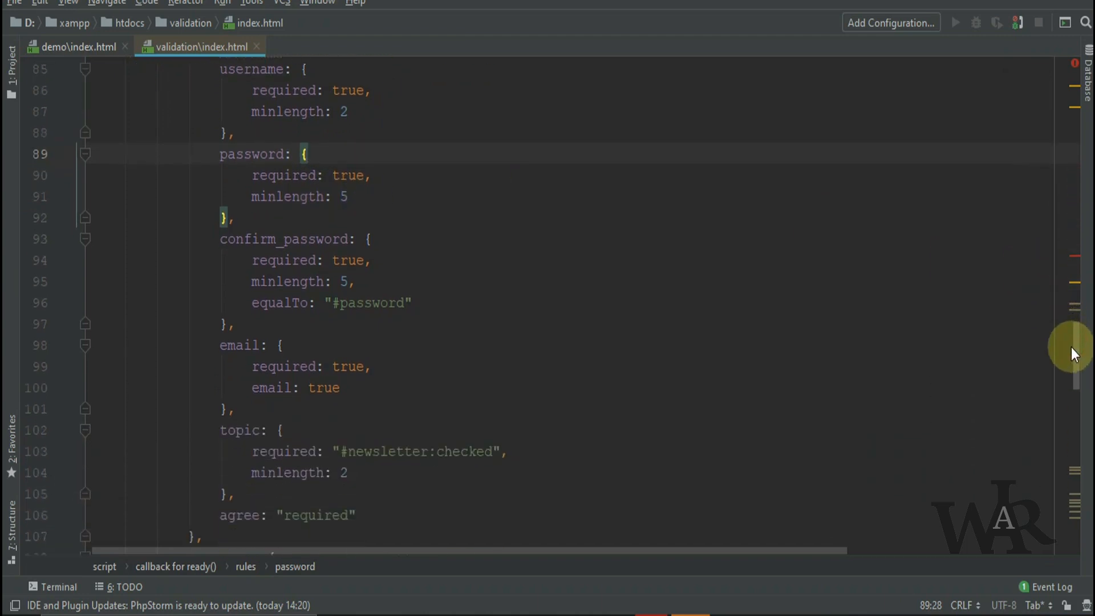
double_click(300, 240)
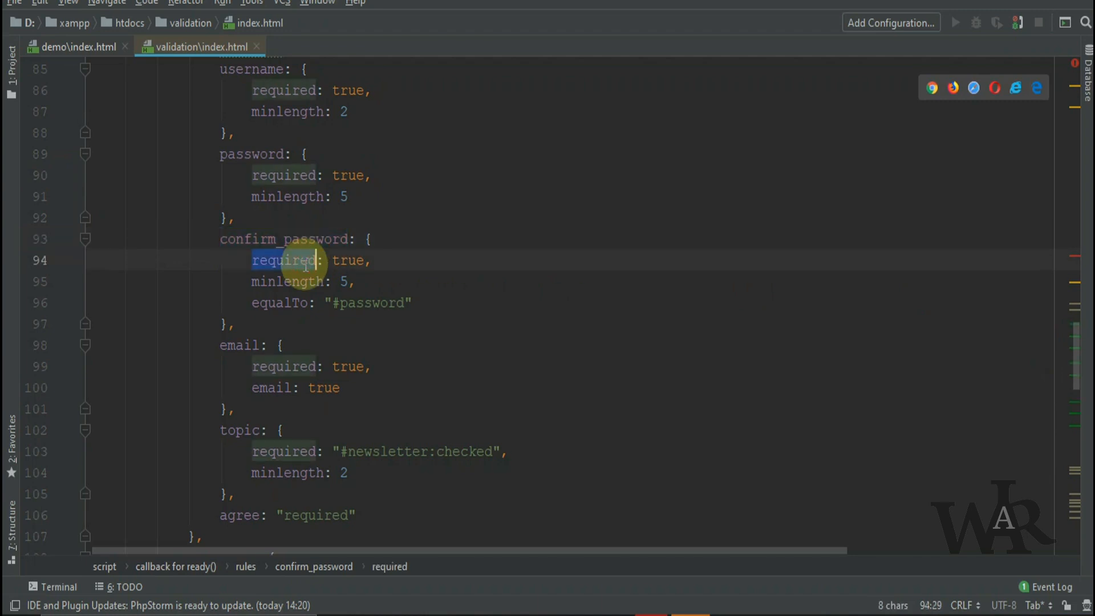
click(287, 303)
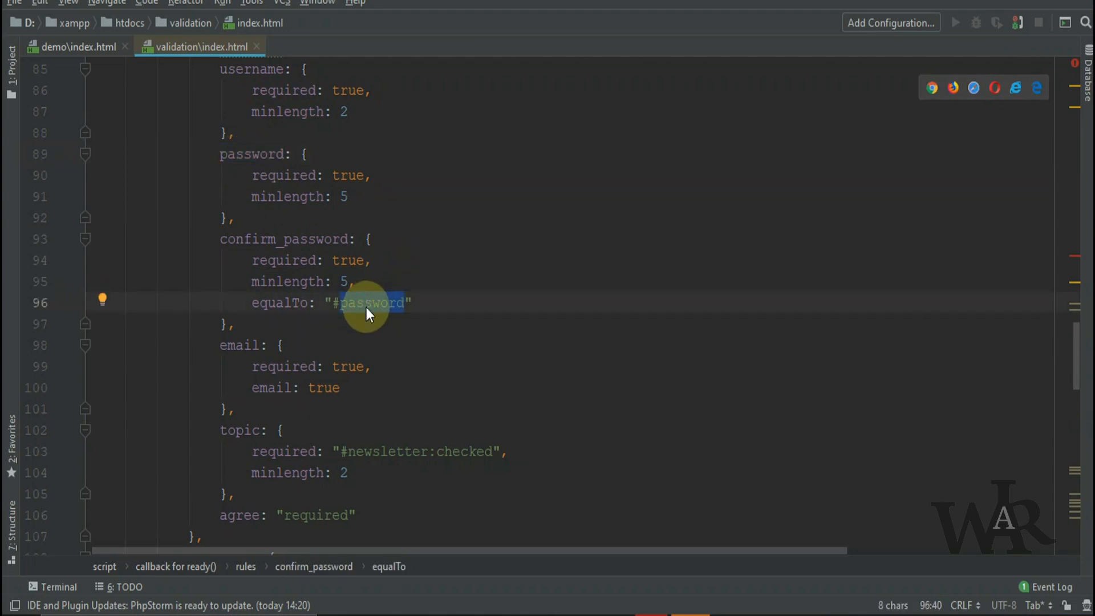
mouse_move(256, 337)
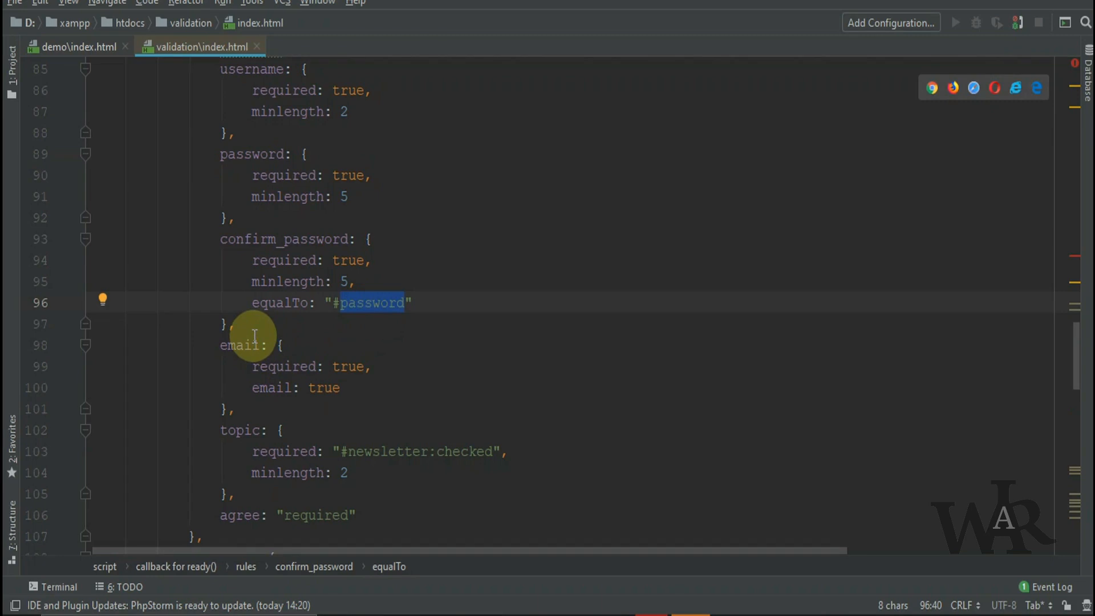
double_click(283, 367)
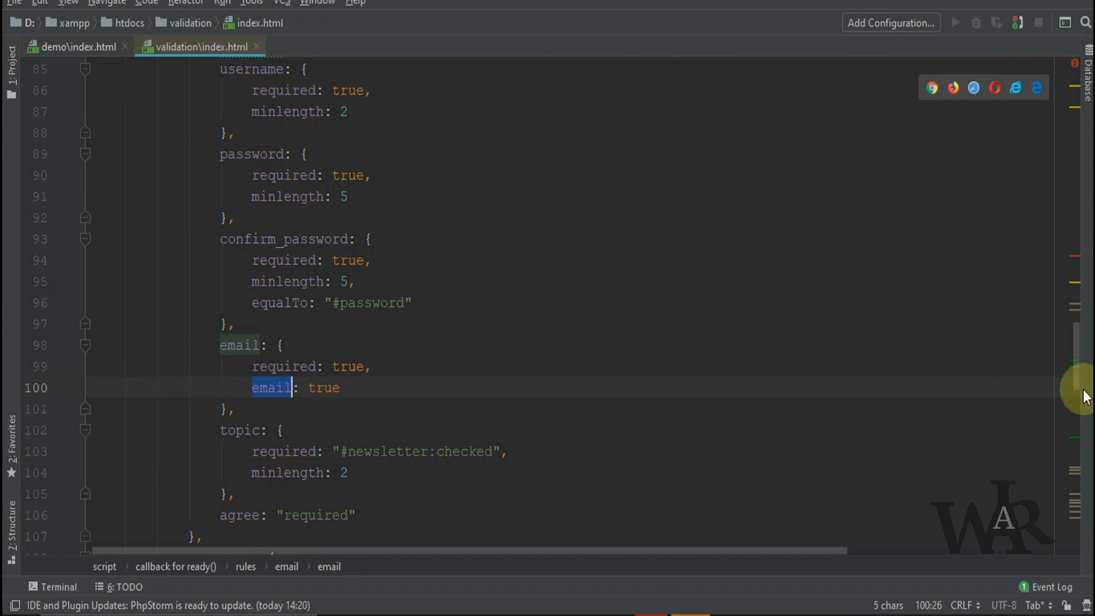
Step: Highlight the topic rule's newsletter-checked condition and the agree required rule
scroll(down, 3)
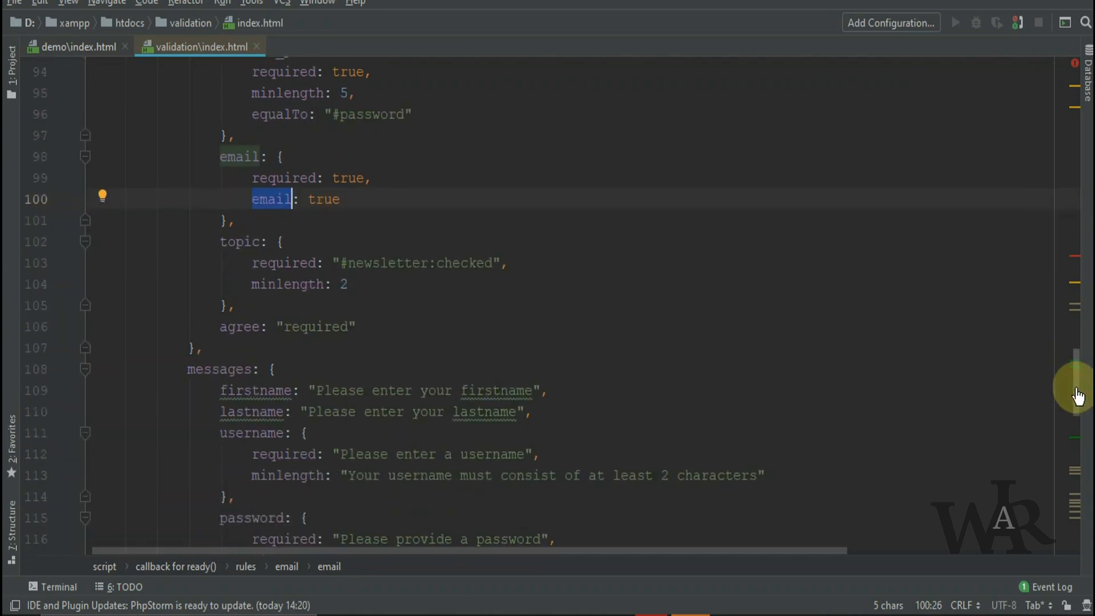
scroll(down, 3)
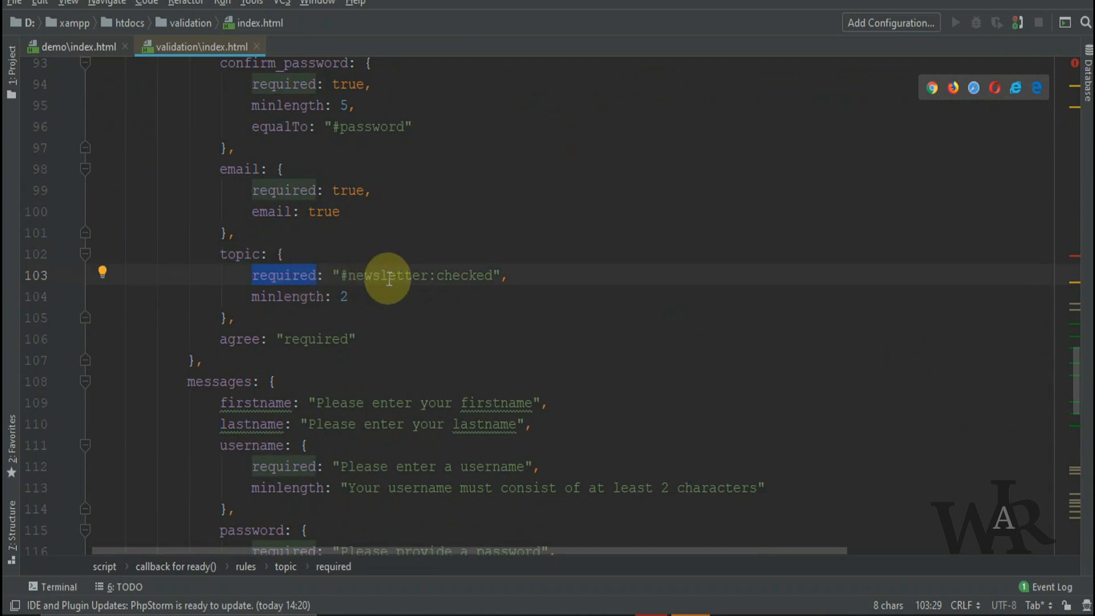
double_click(388, 275)
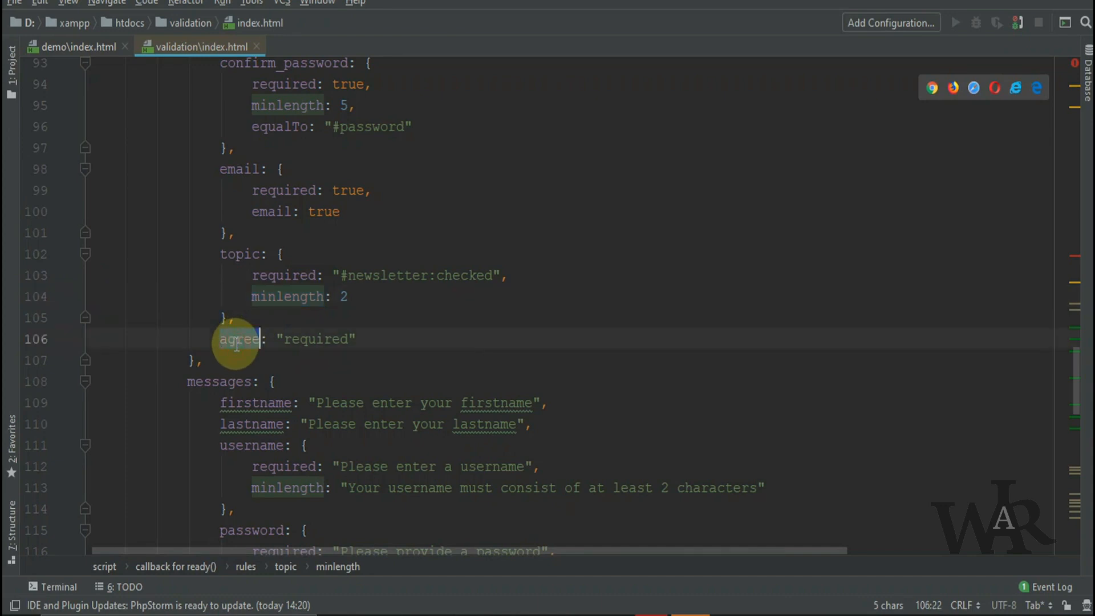
double_click(317, 339)
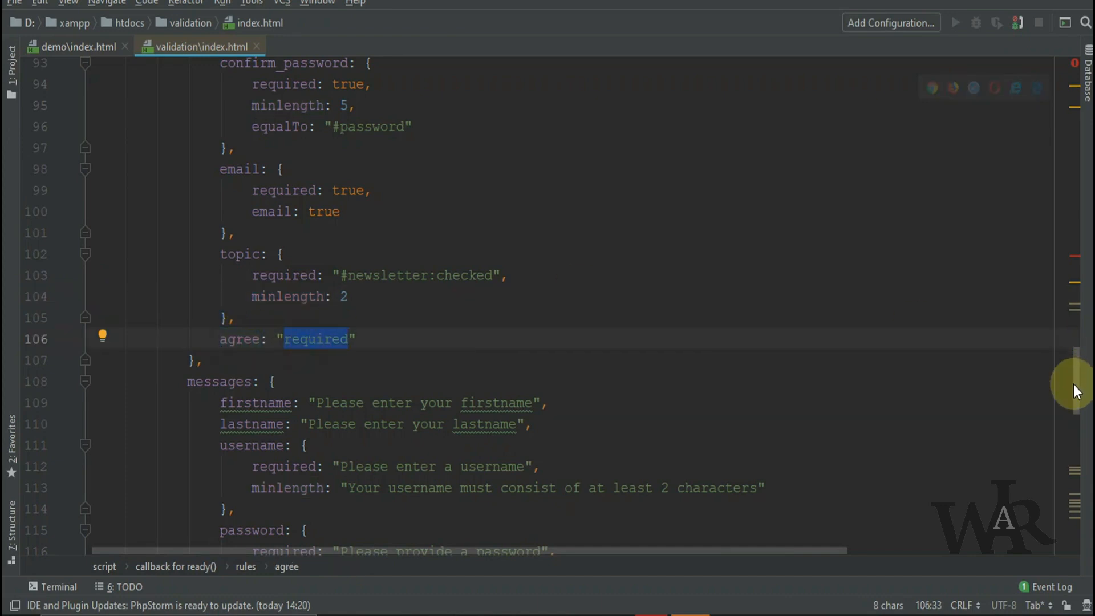
scroll(down, 3)
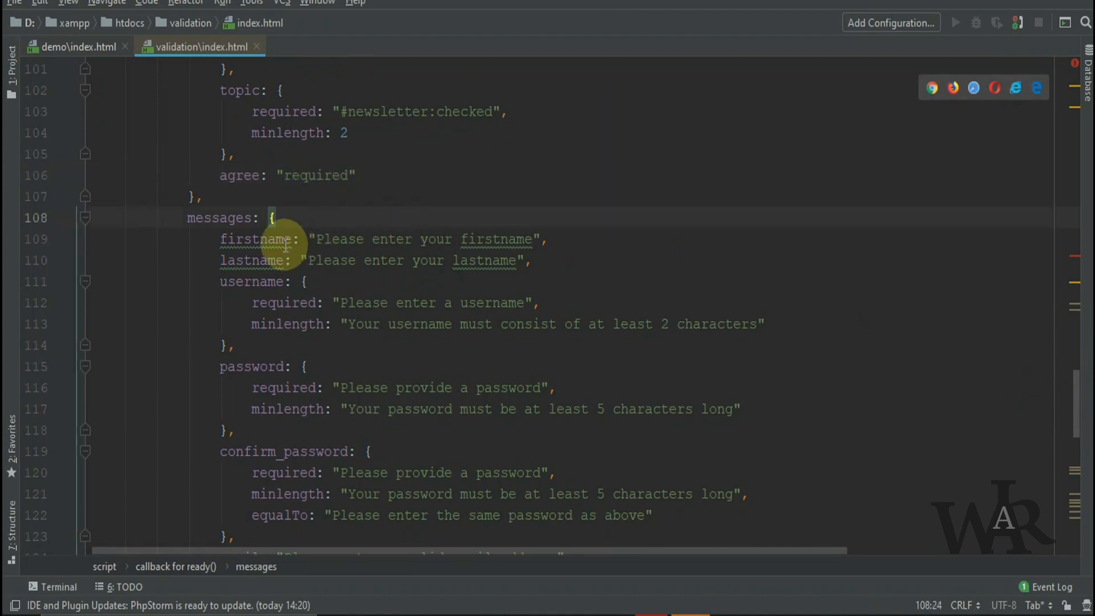
Step: Highlight the firstname message key, the username minlength message and the password messages group
double_click(255, 240)
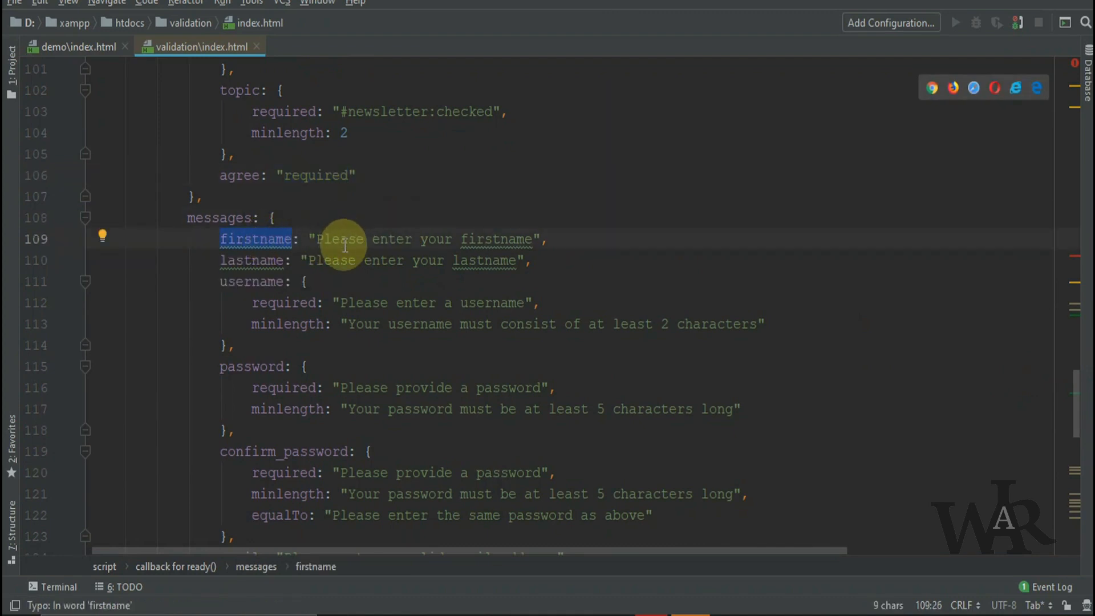
mouse_move(409, 248)
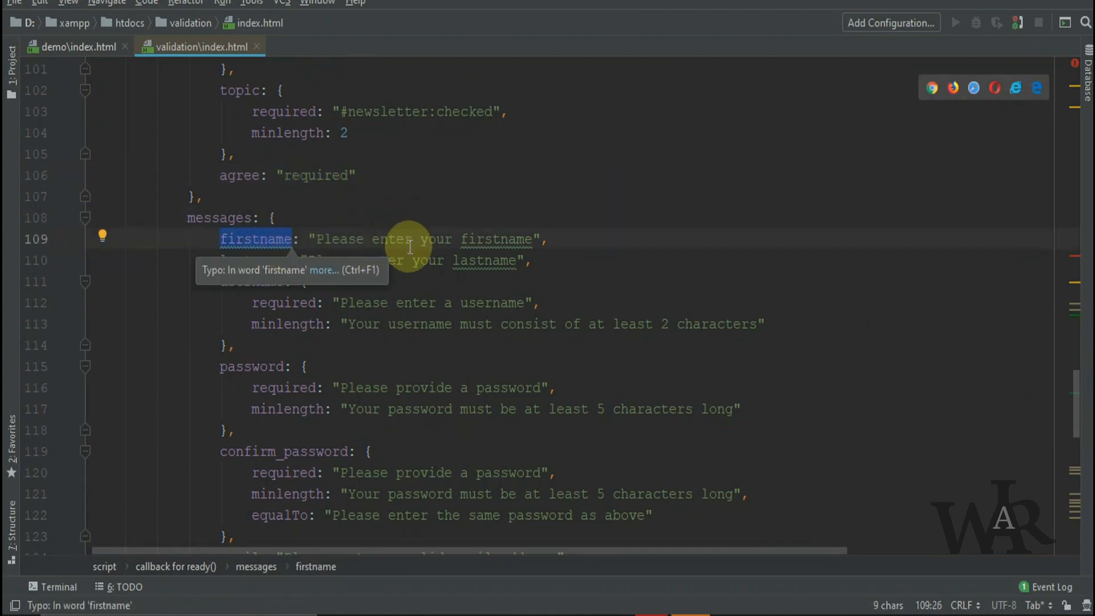
mouse_move(1070, 401)
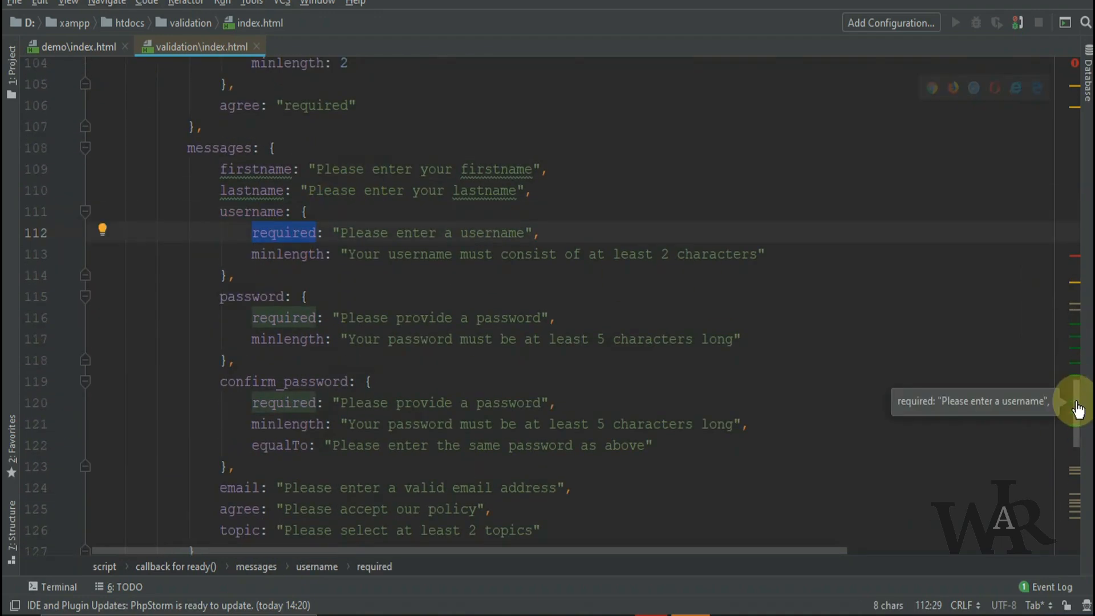
scroll(up, 3)
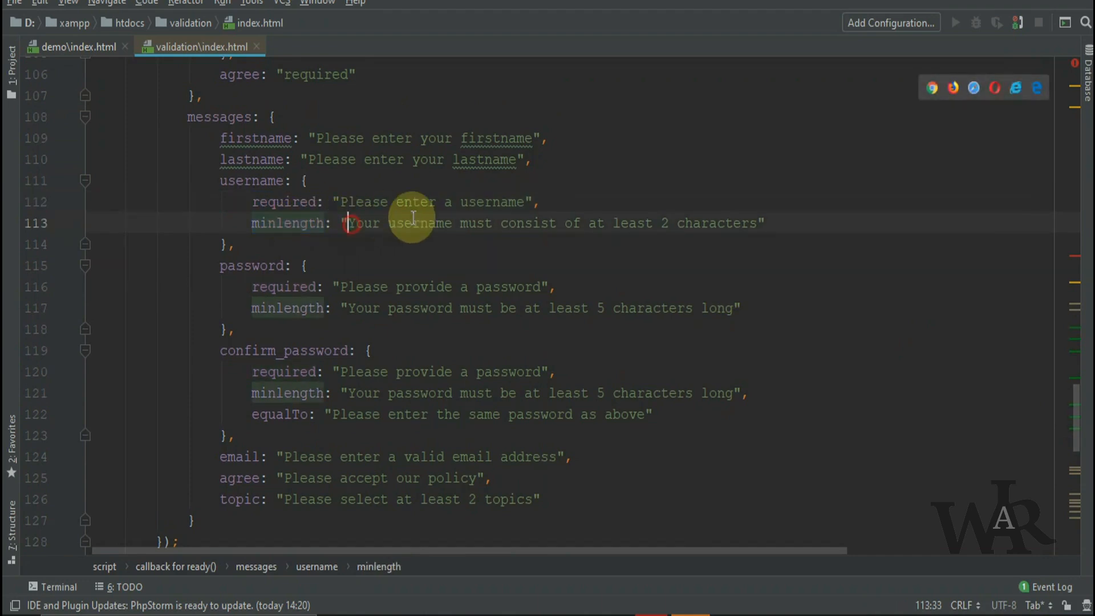
drag(349, 223, 754, 223)
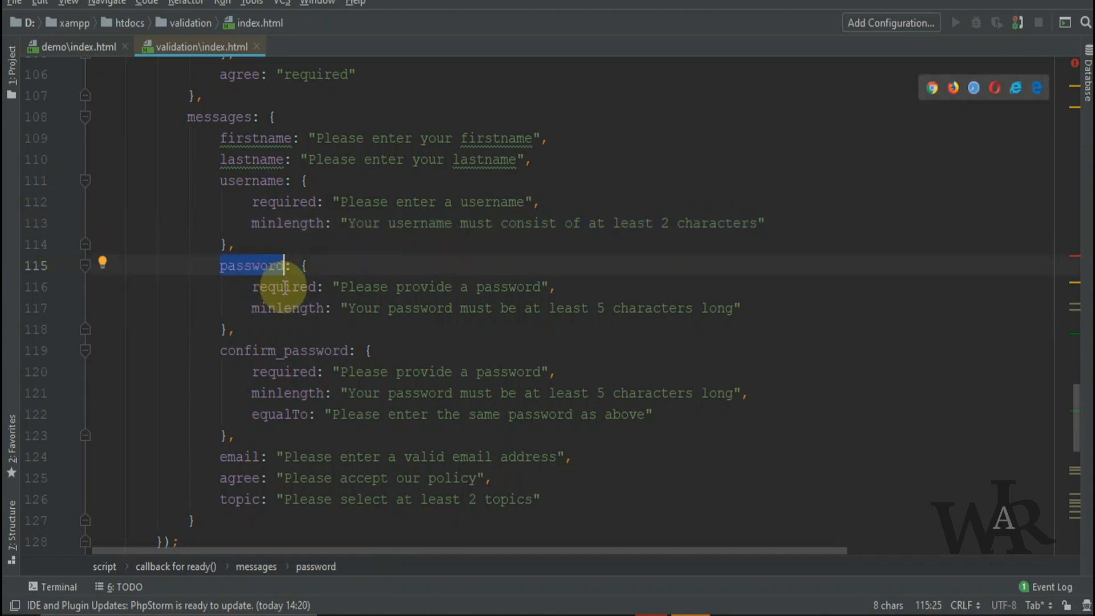
double_click(286, 308)
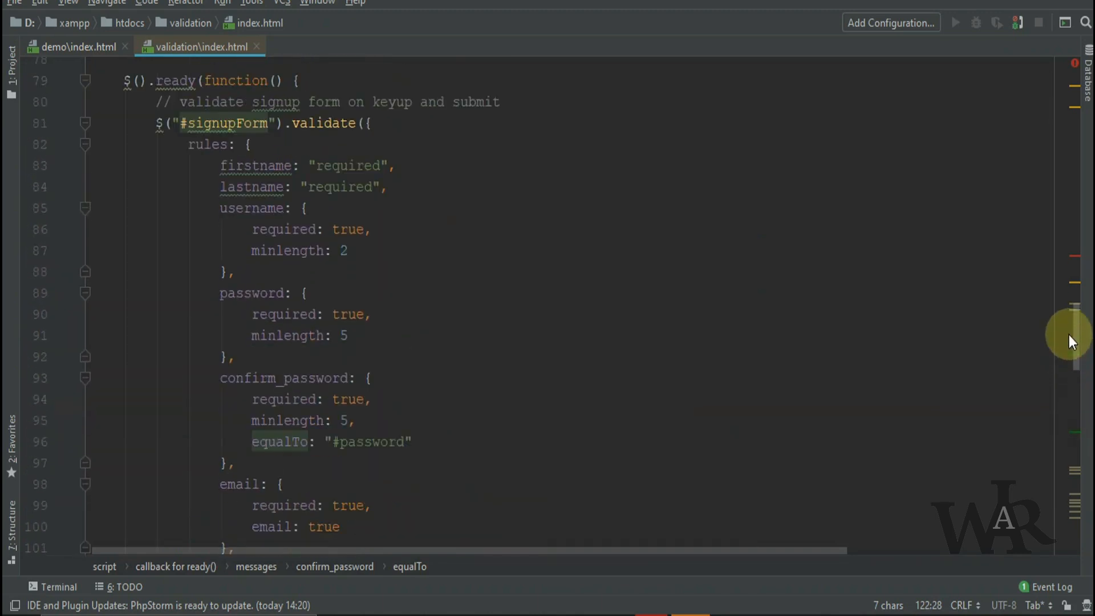
Step: Scroll past confirm_password's equalTo message down to the username-proposing focus handler
scroll(down, 3)
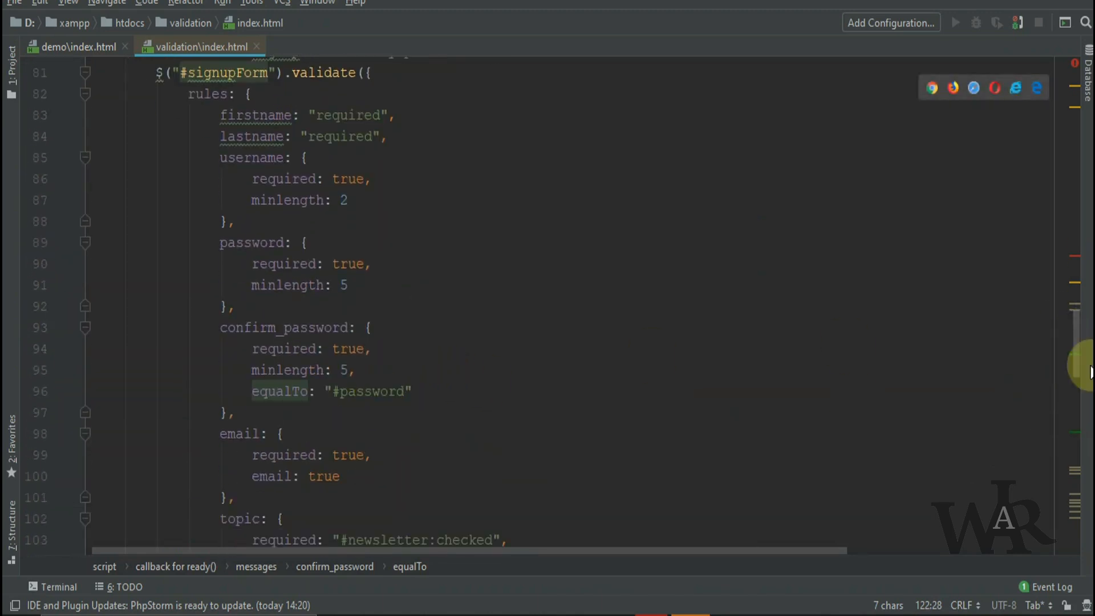
scroll(down, 3)
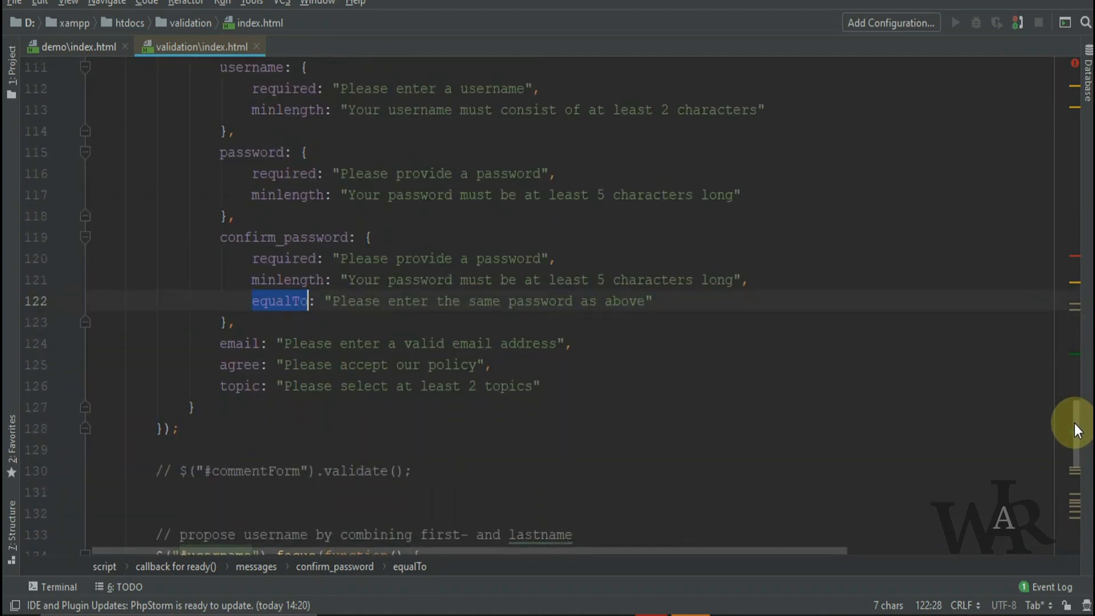
scroll(down, 3)
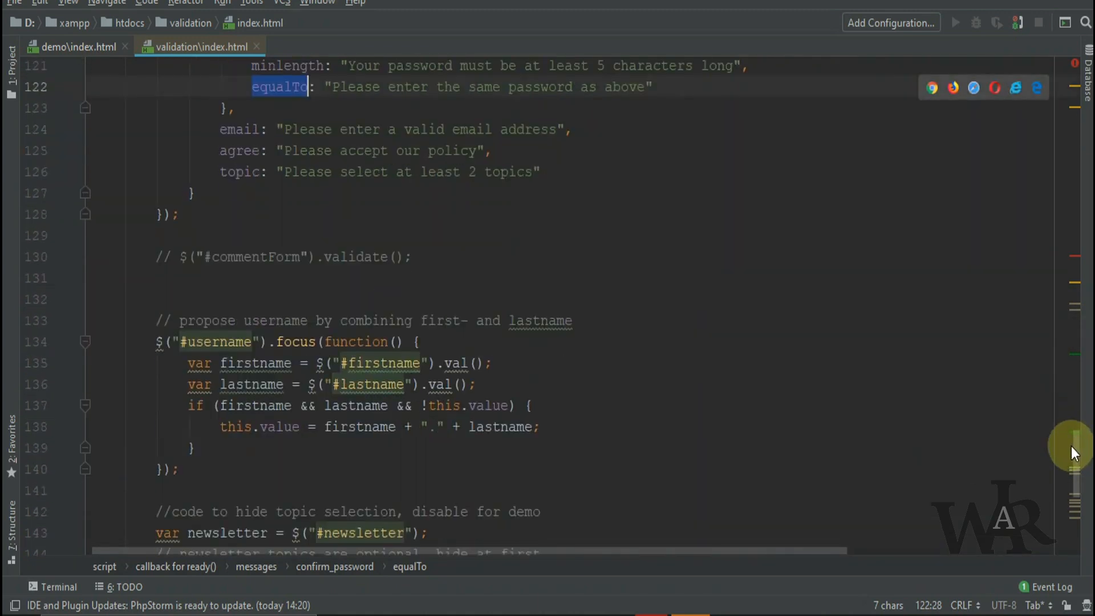
scroll(down, 3)
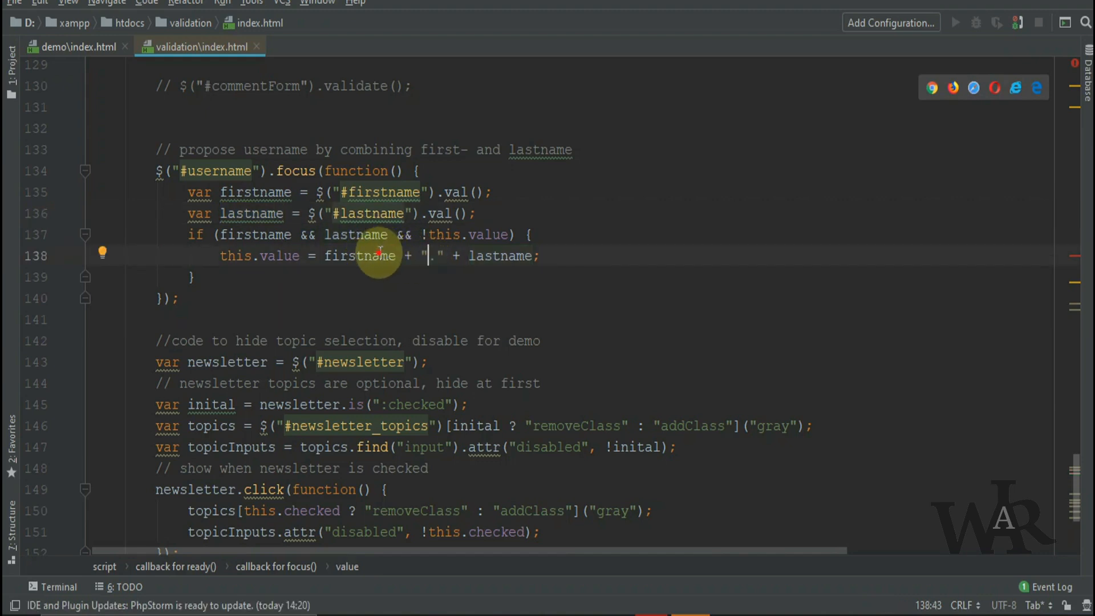
Step: Highlight the newsletter and inital variables and point out the newsletter click handler
double_click(359, 256)
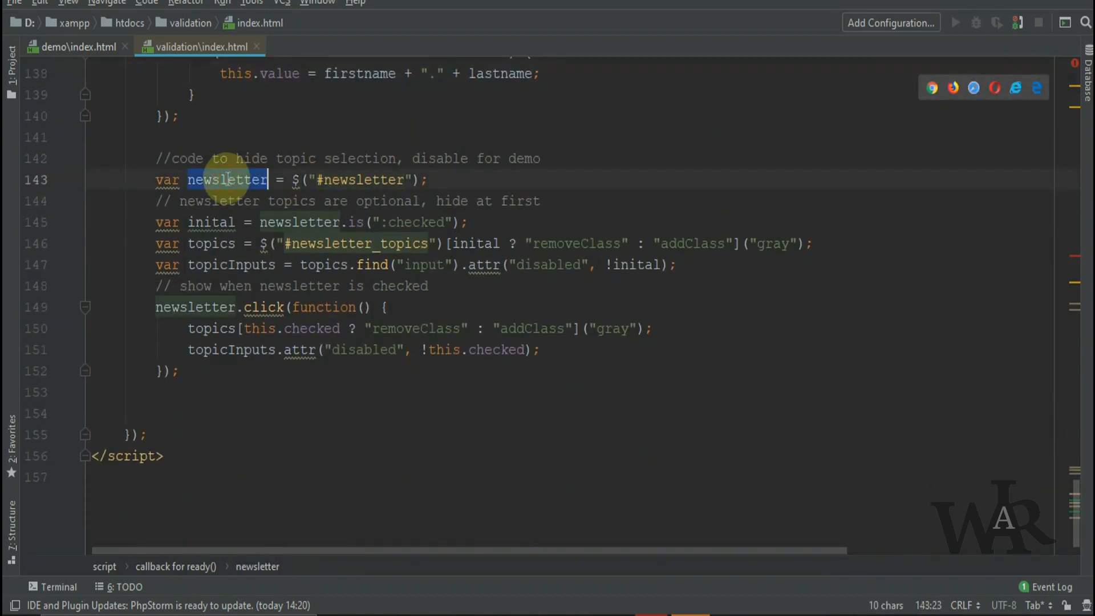
mouse_move(337, 192)
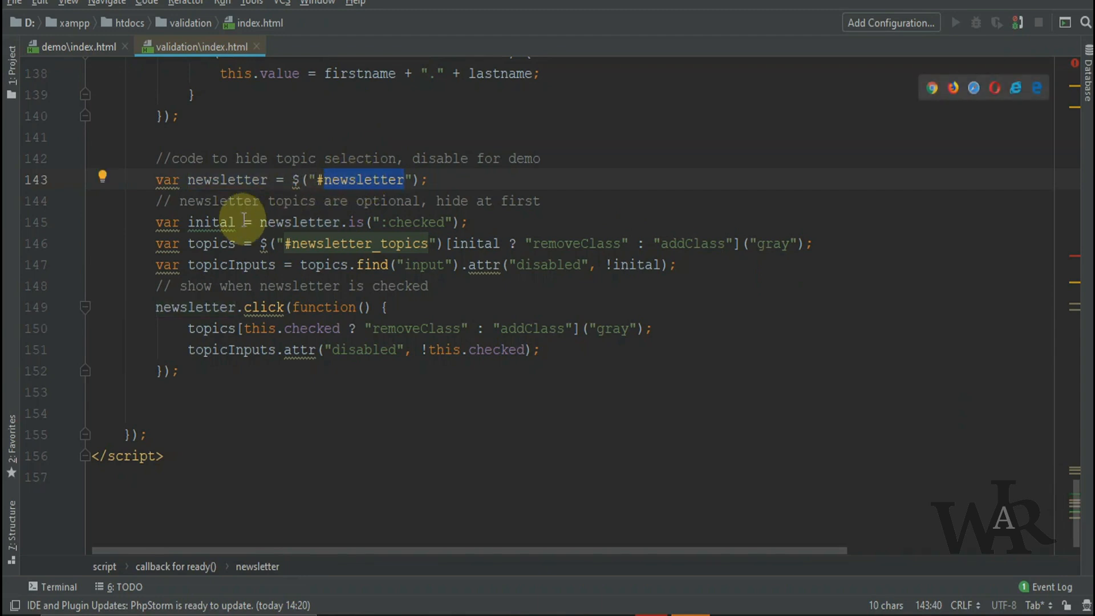
double_click(210, 221)
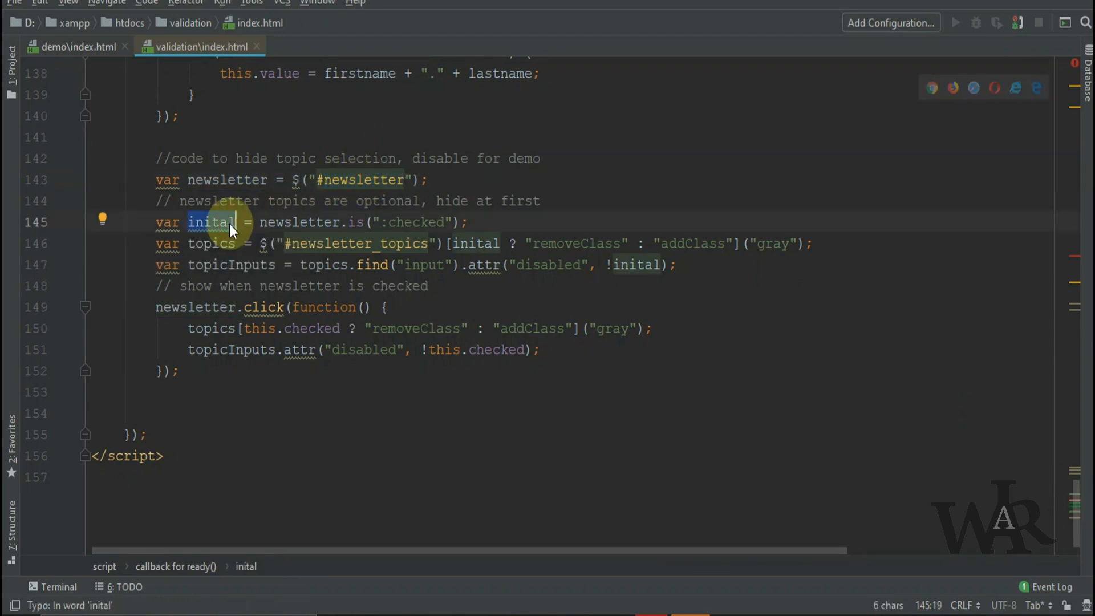
mouse_move(217, 227)
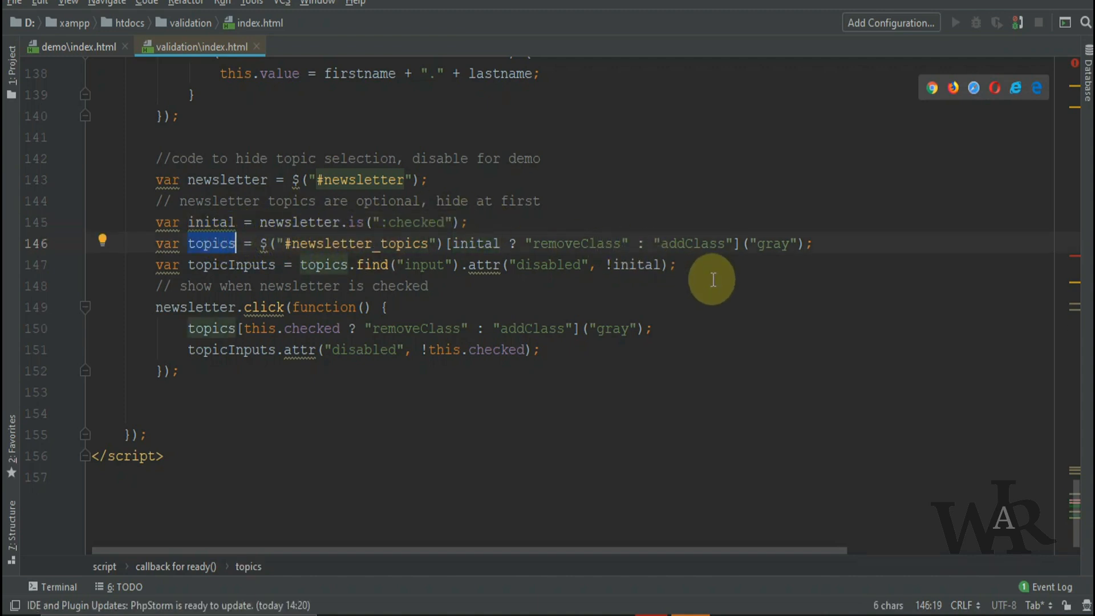
mouse_move(706, 276)
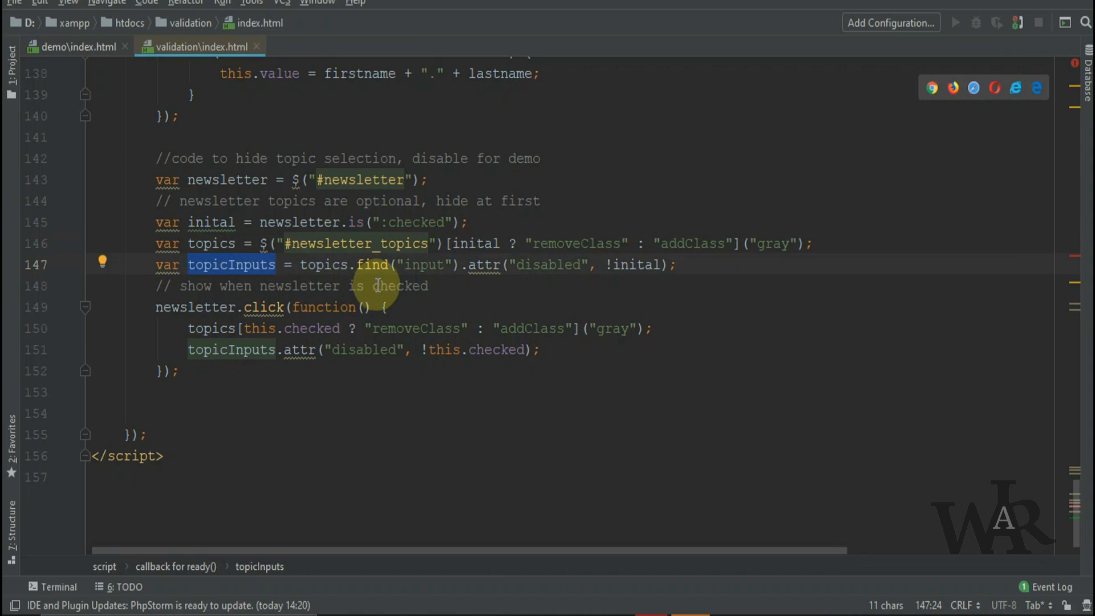
click(399, 307)
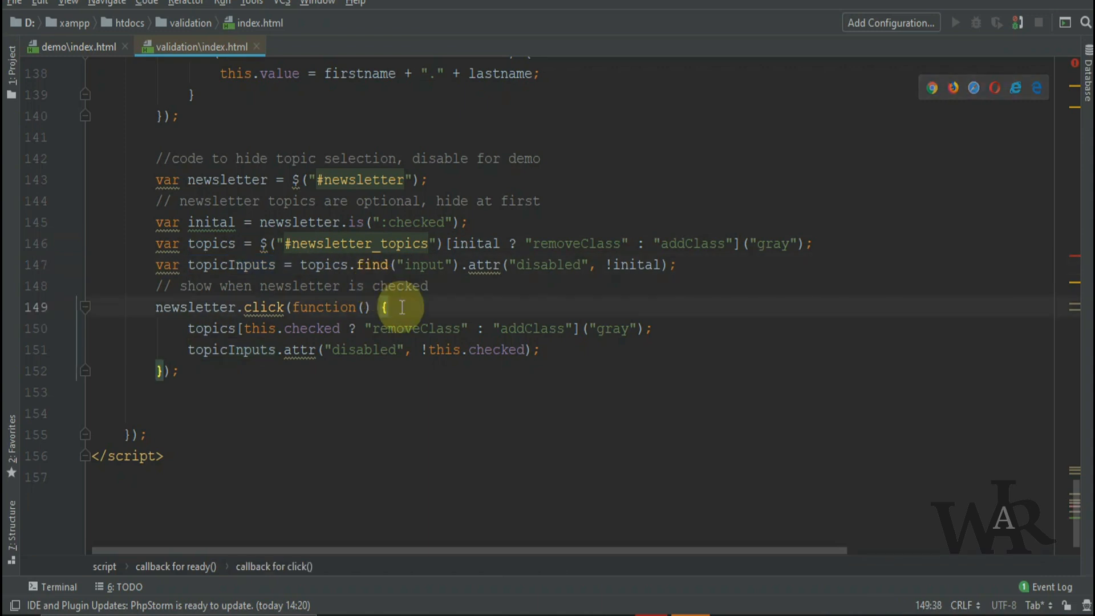